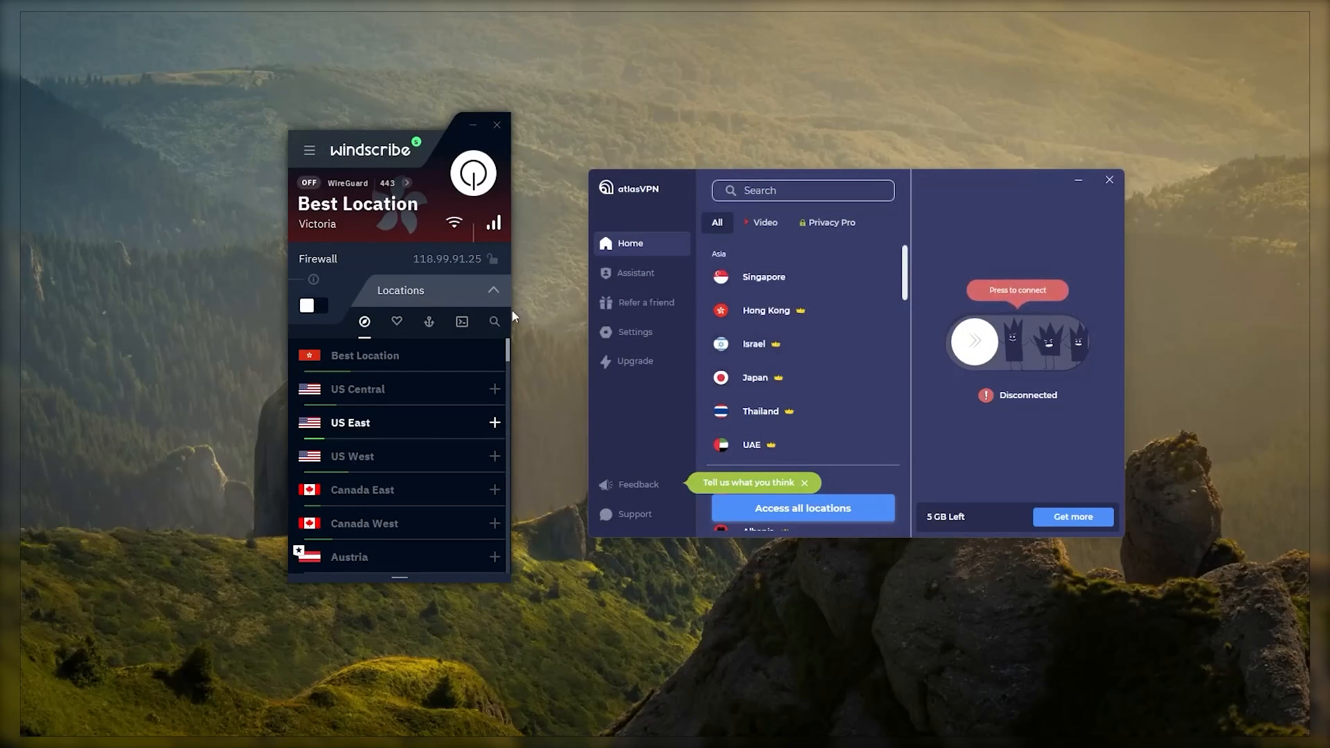
Scroll through Atlas VPN's SafeBrowse, Breach Scanner and Protect my devices features
scroll(down, 3)
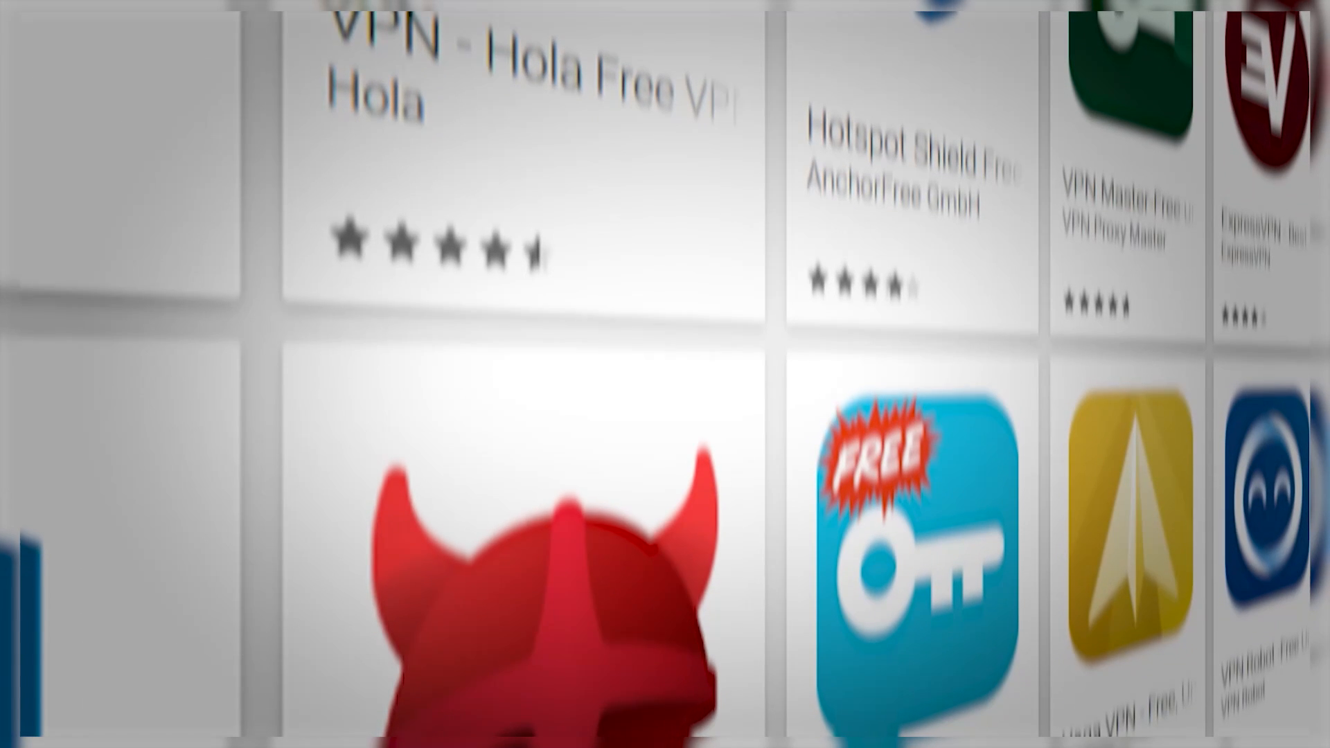
scroll(down, 3)
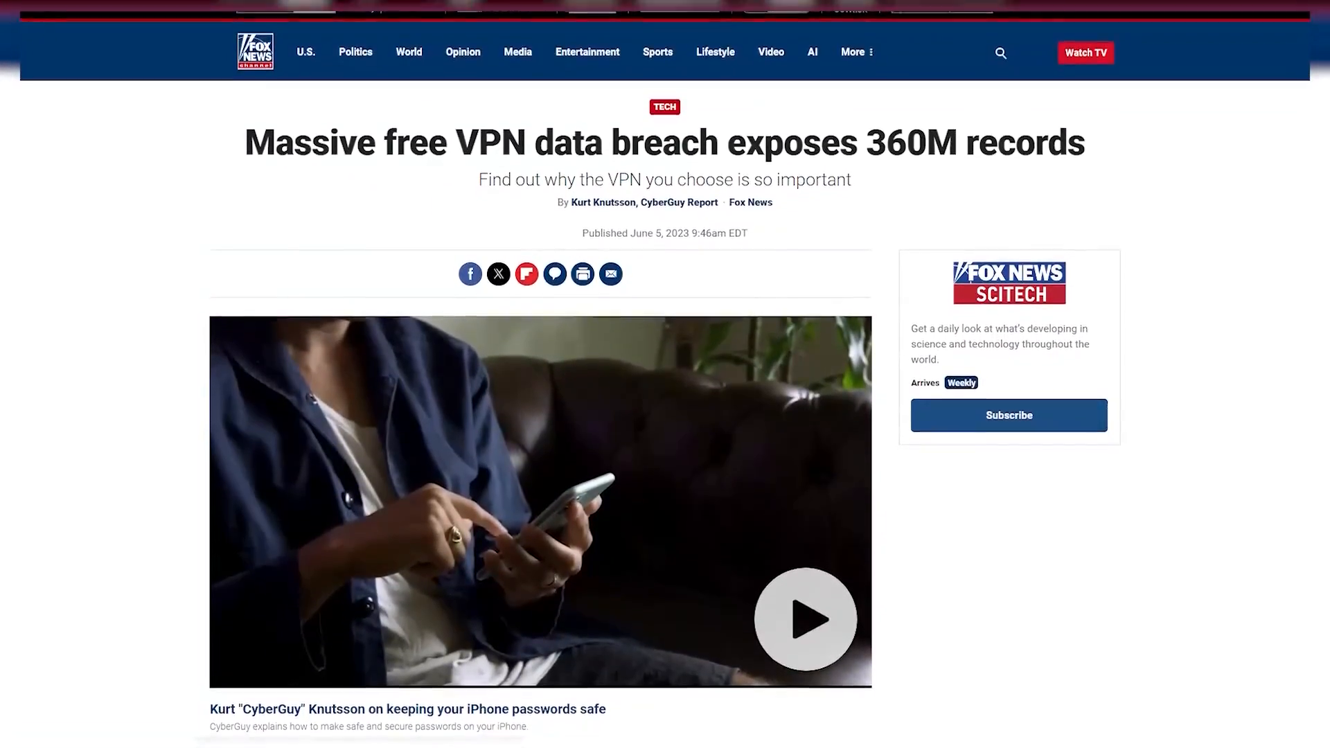
scroll(down, 3)
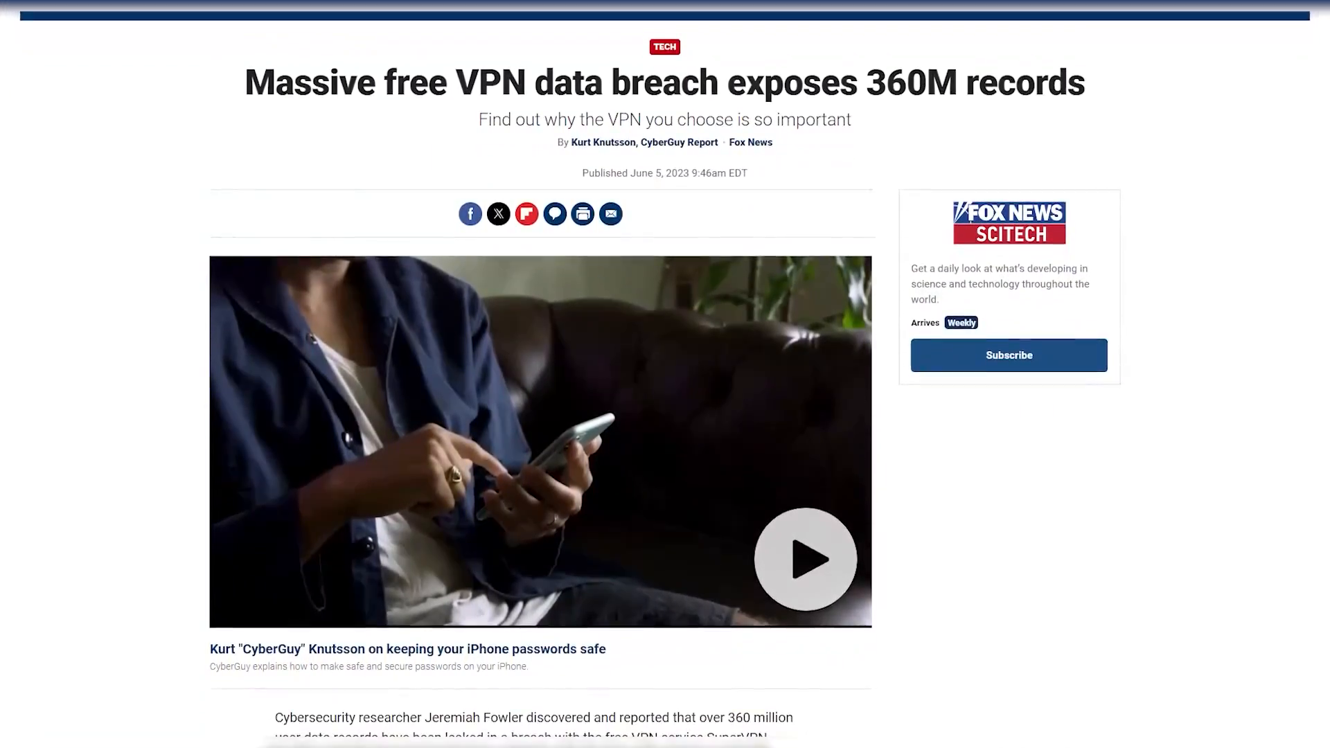
scroll(down, 3)
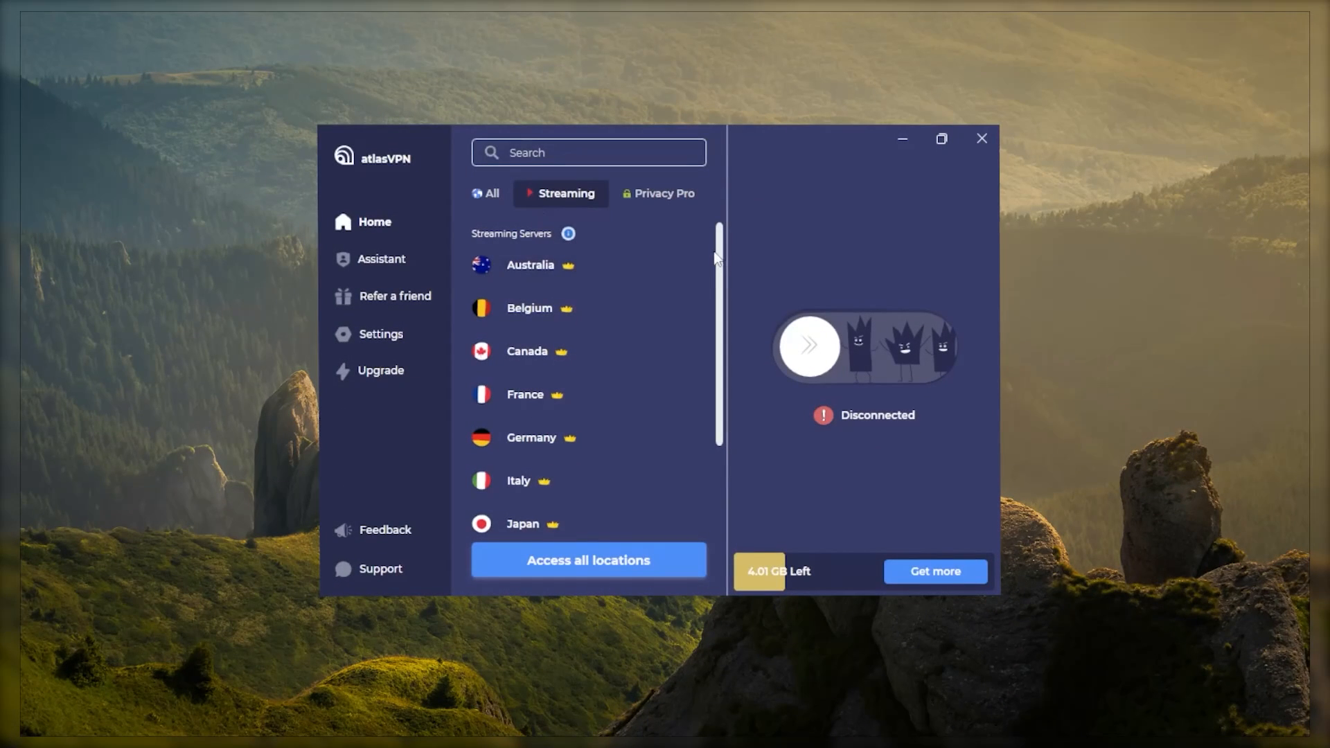
scroll(down, 3)
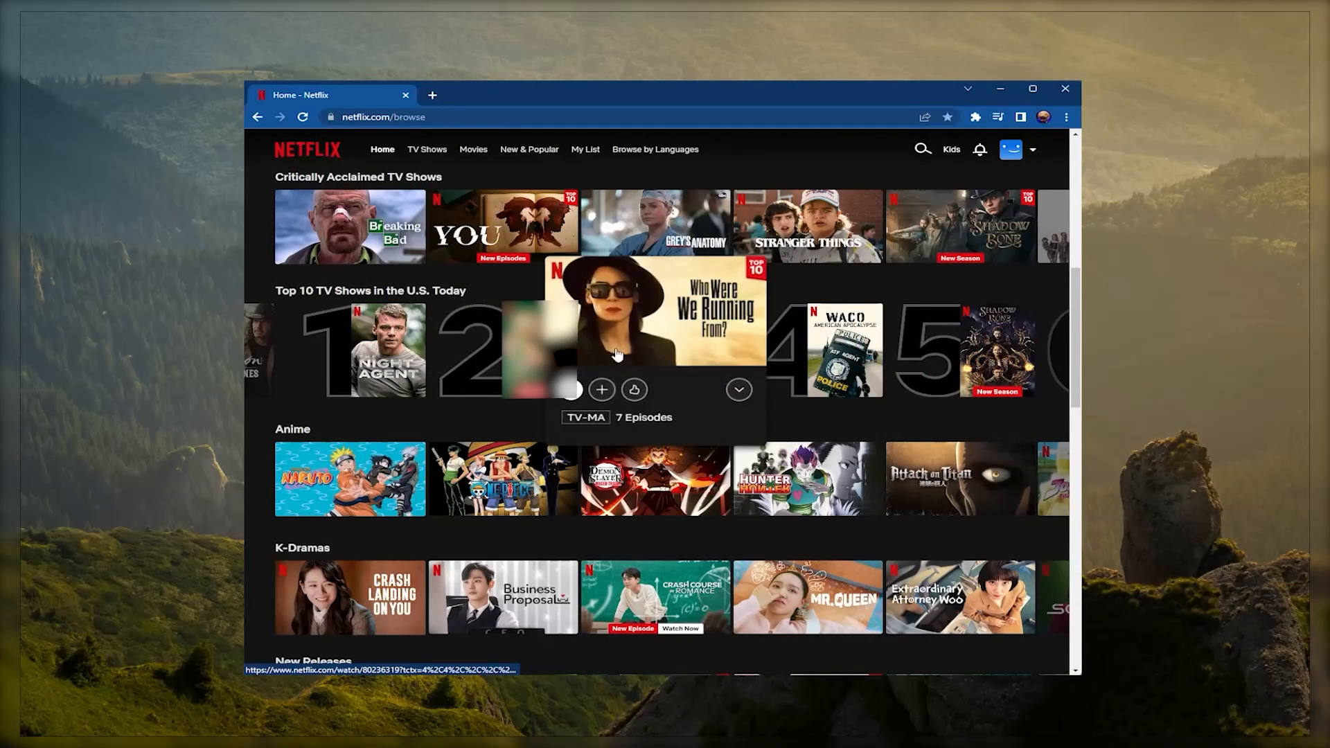
mouse_move(347, 289)
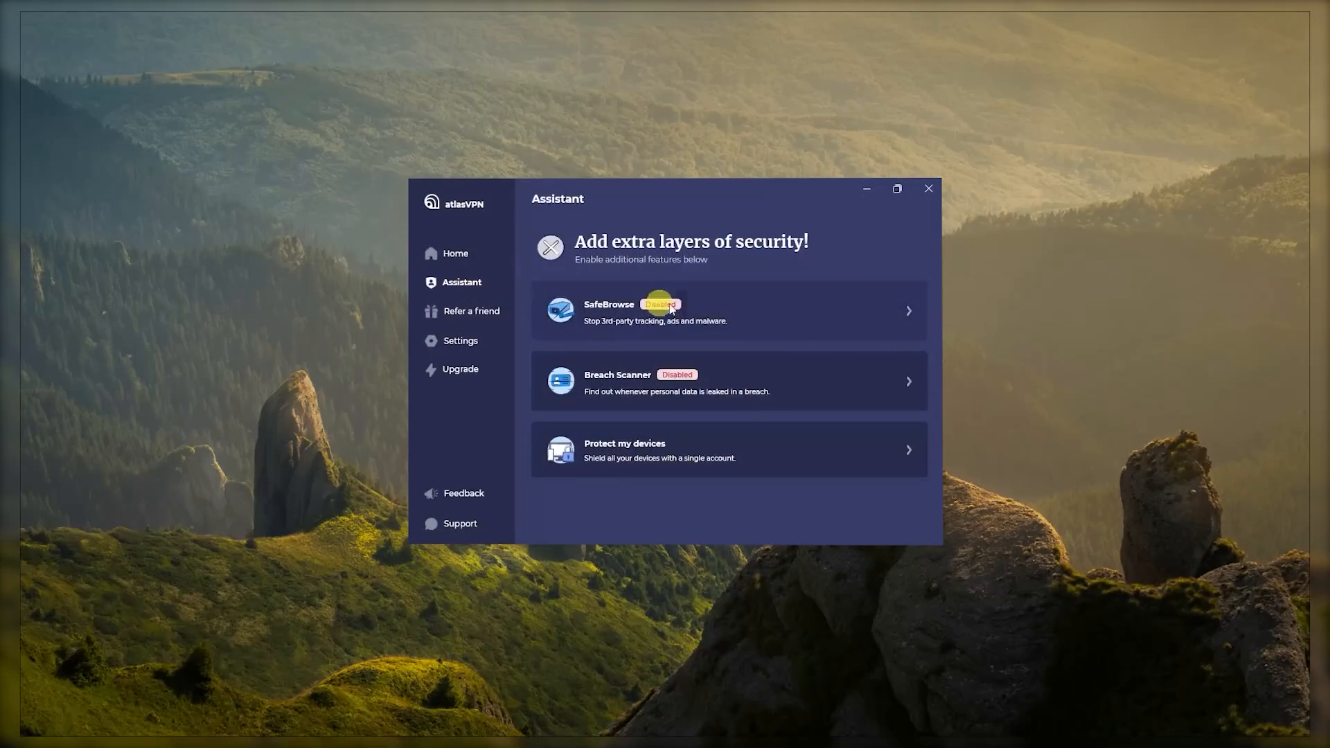
mouse_move(653, 457)
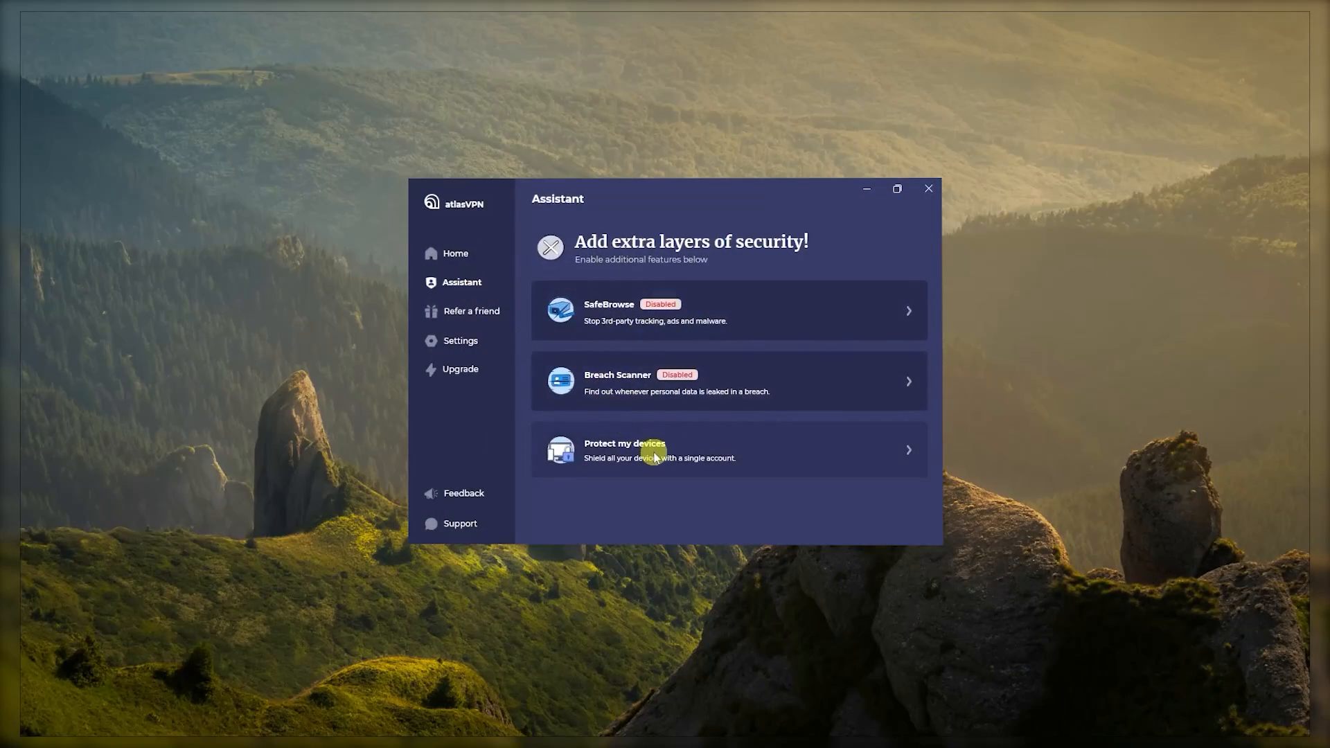
View the Connectivity and Security settings, toggle Kill Switch on and off, then return Home
click(461, 340)
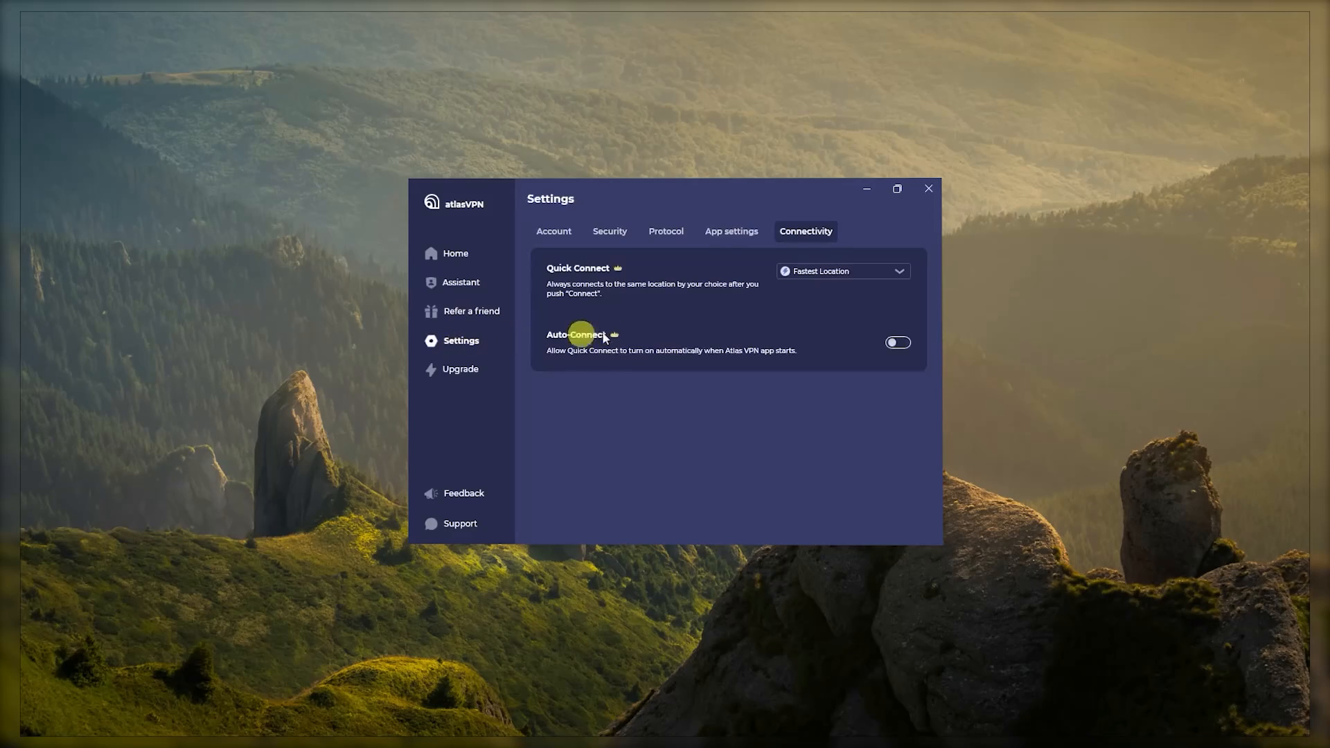
click(609, 231)
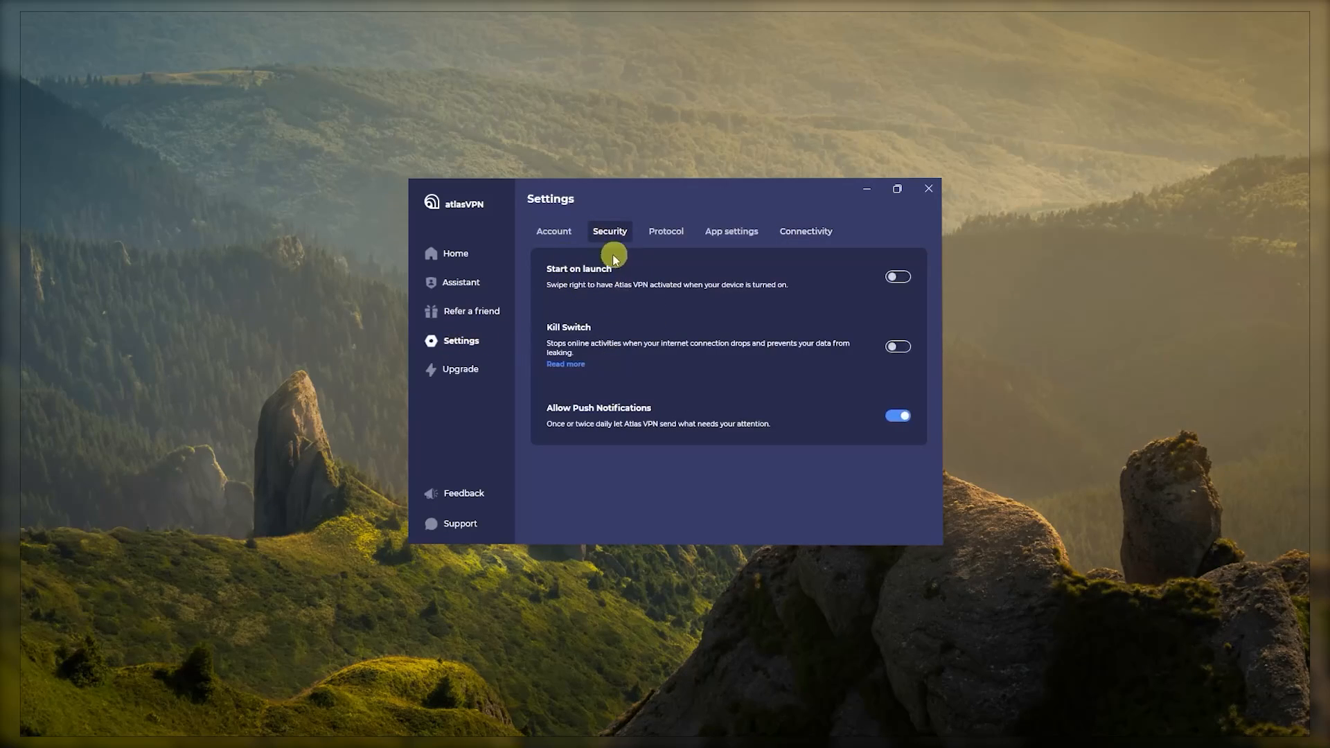
click(898, 346)
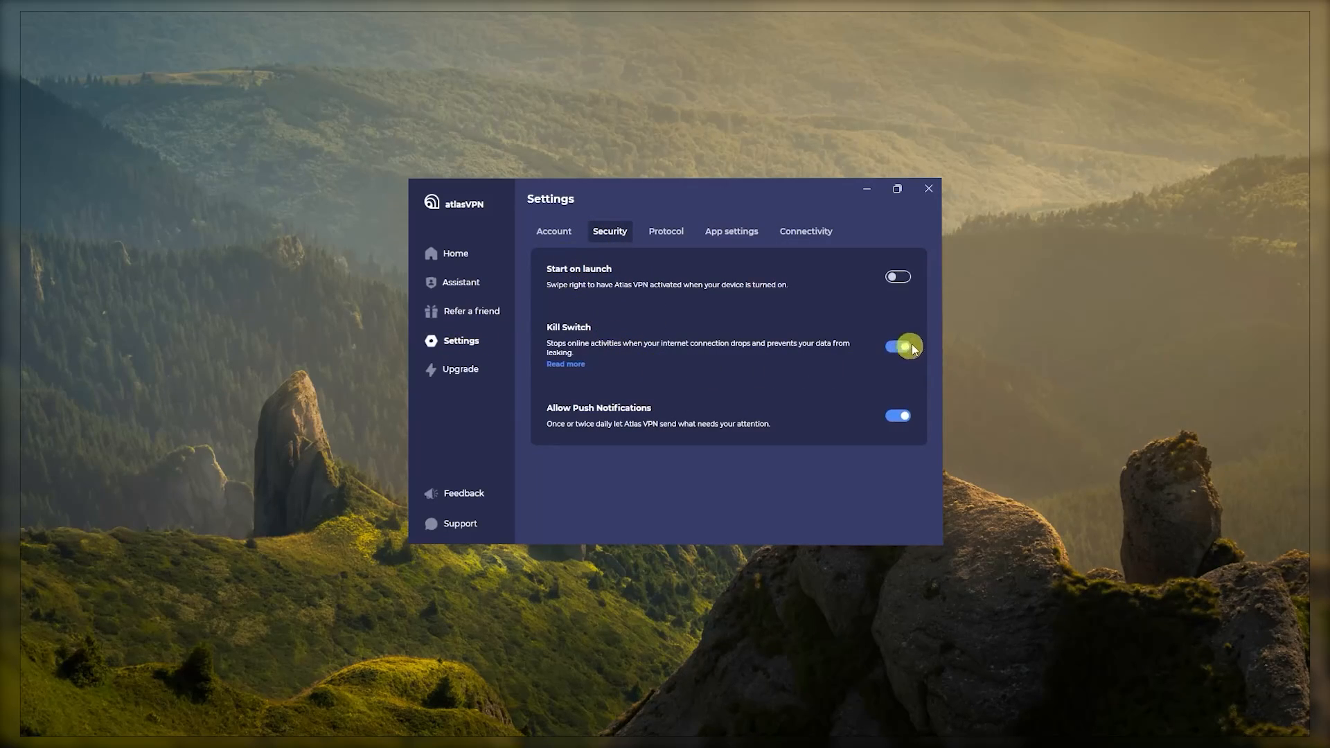
click(898, 346)
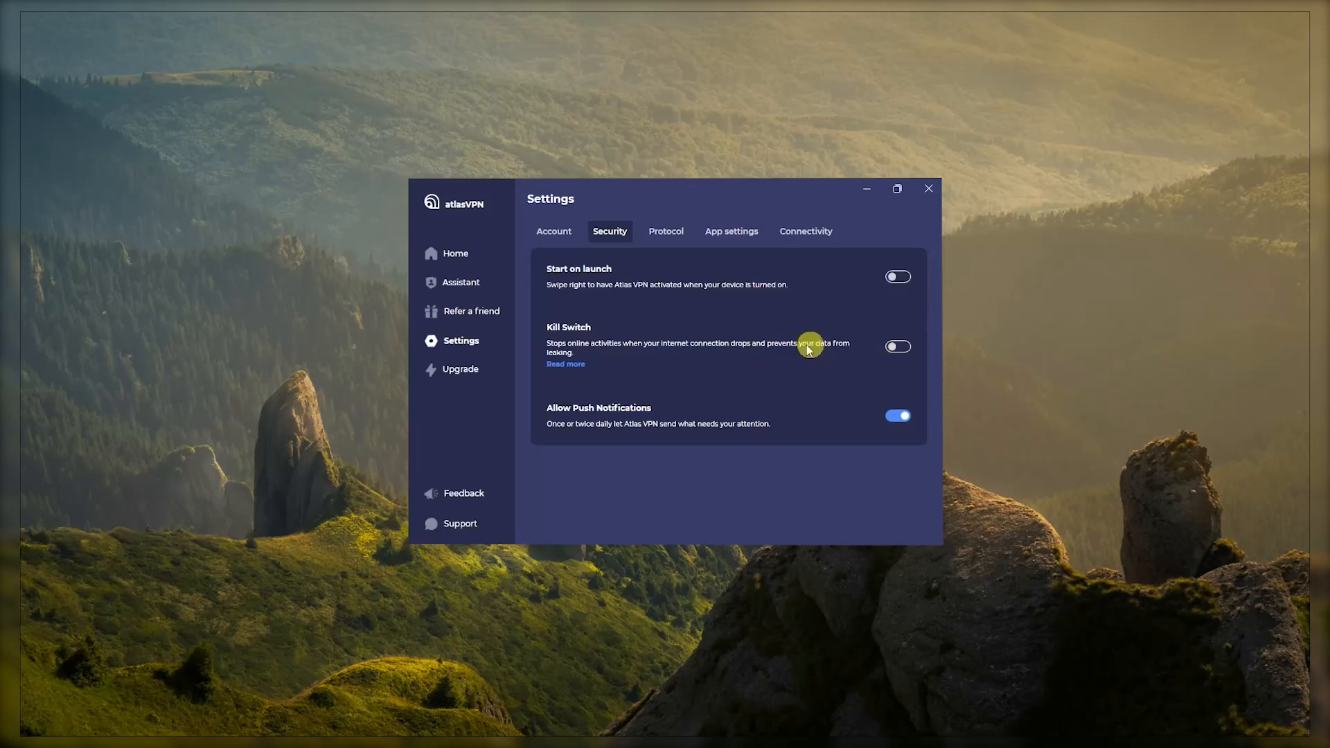
click(455, 253)
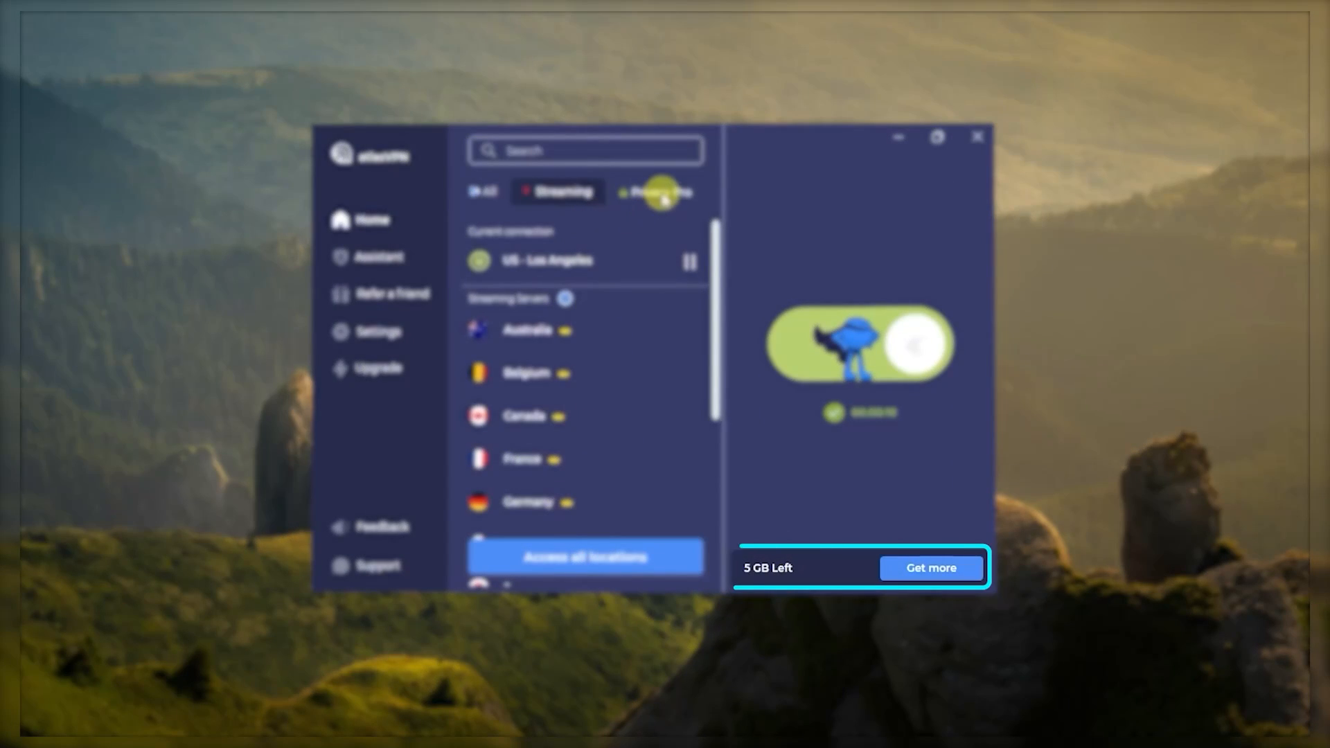
click(930, 567)
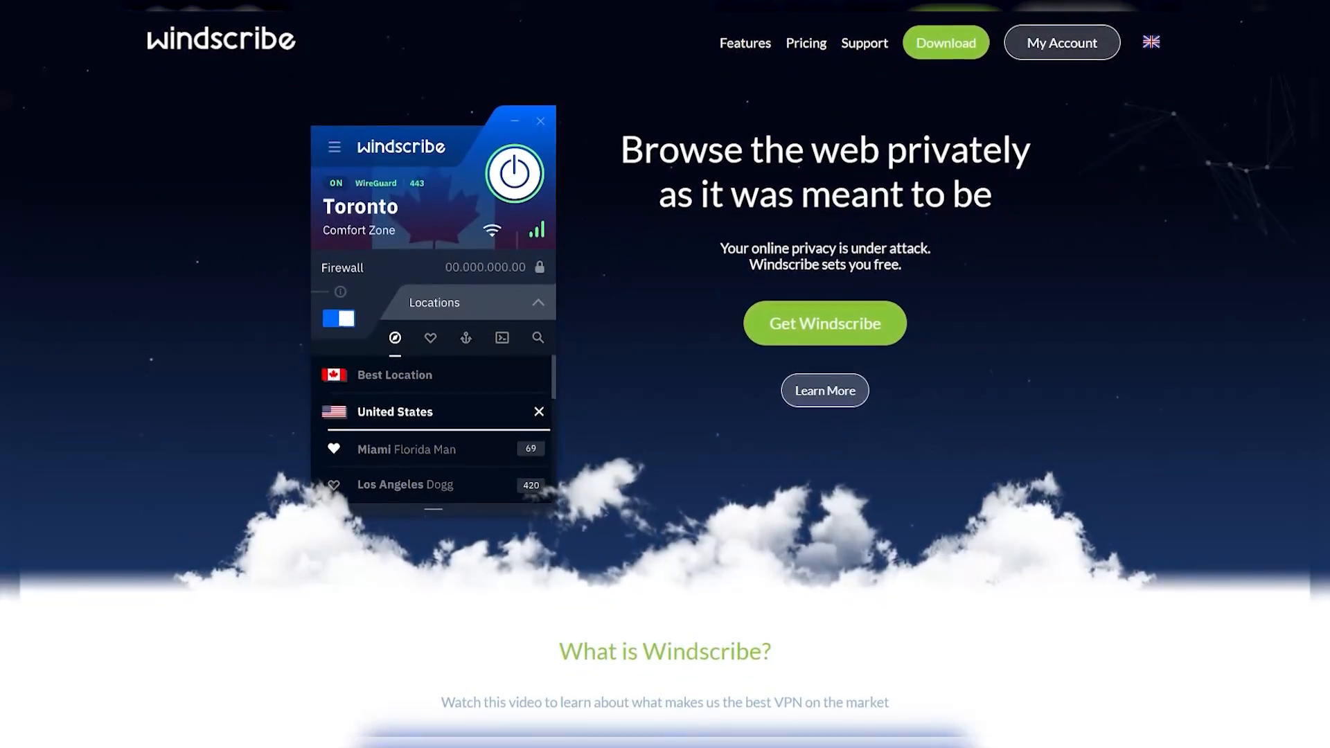
scroll(down, 3)
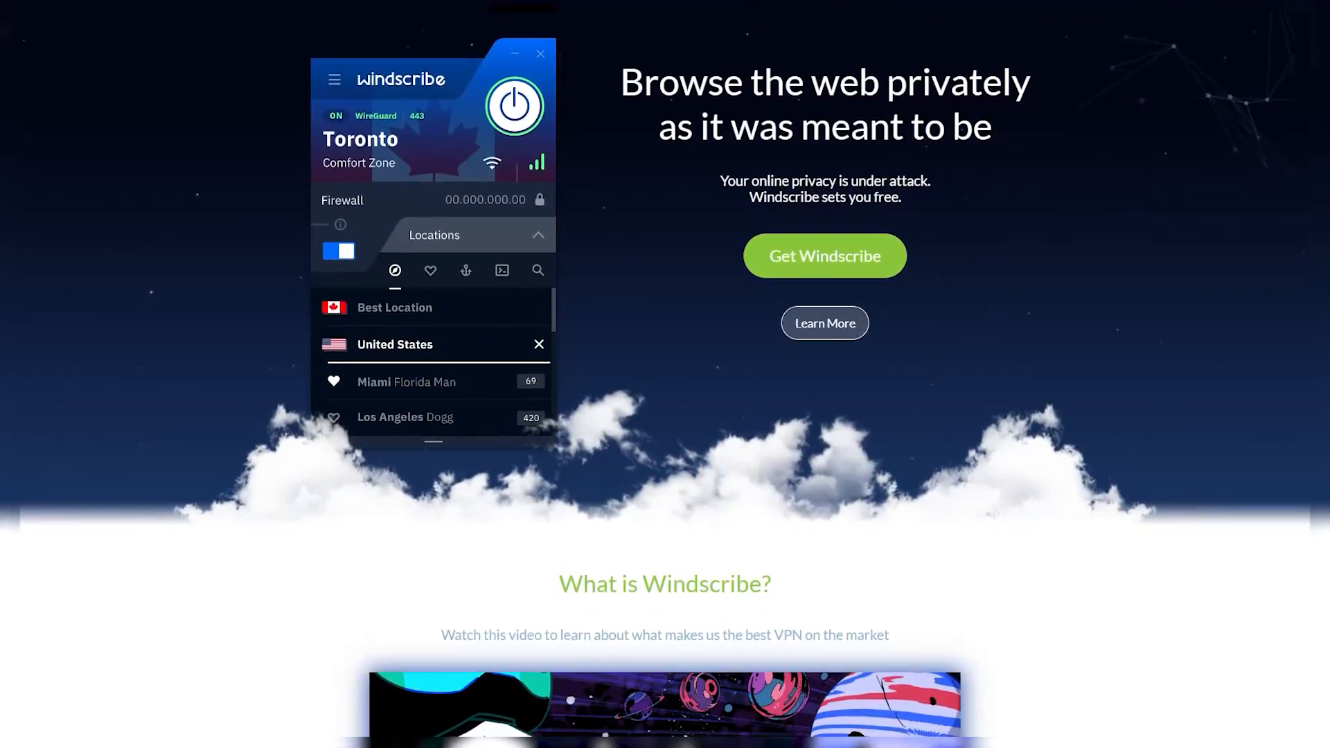
scroll(down, 3)
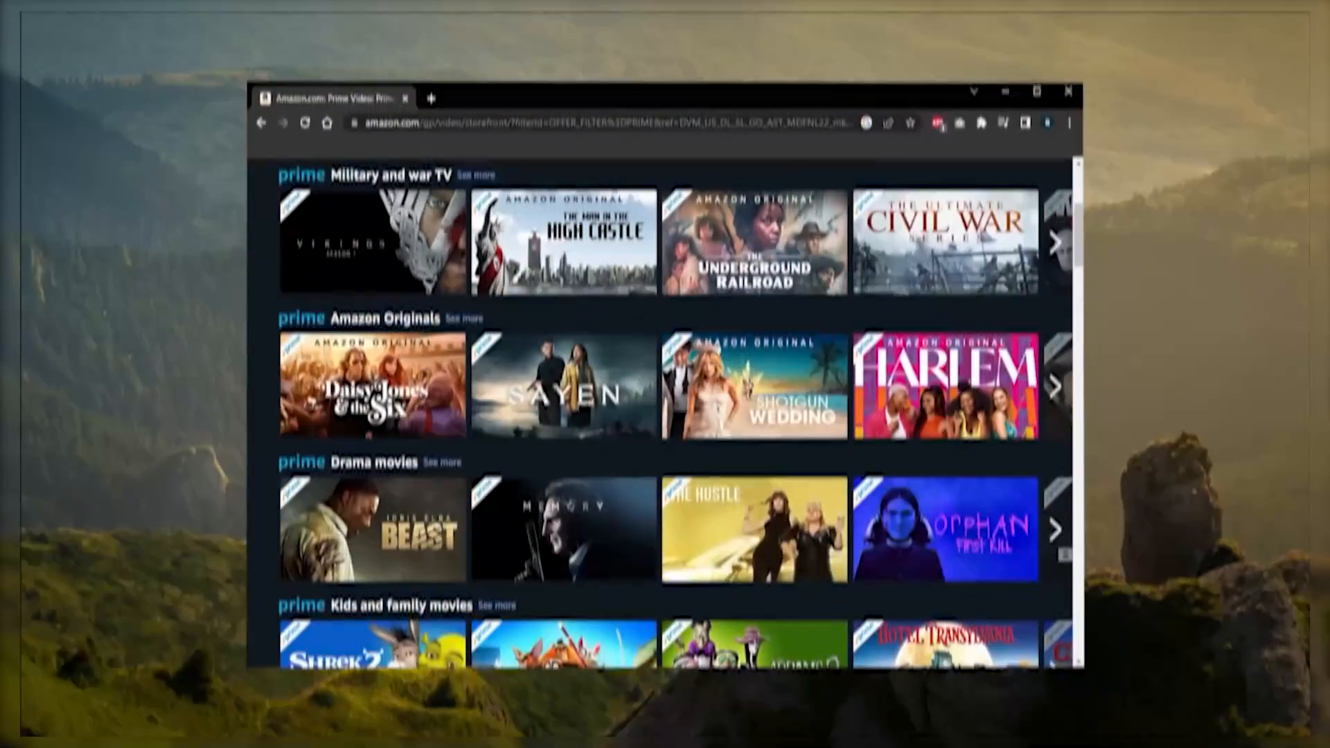
scroll(down, 3)
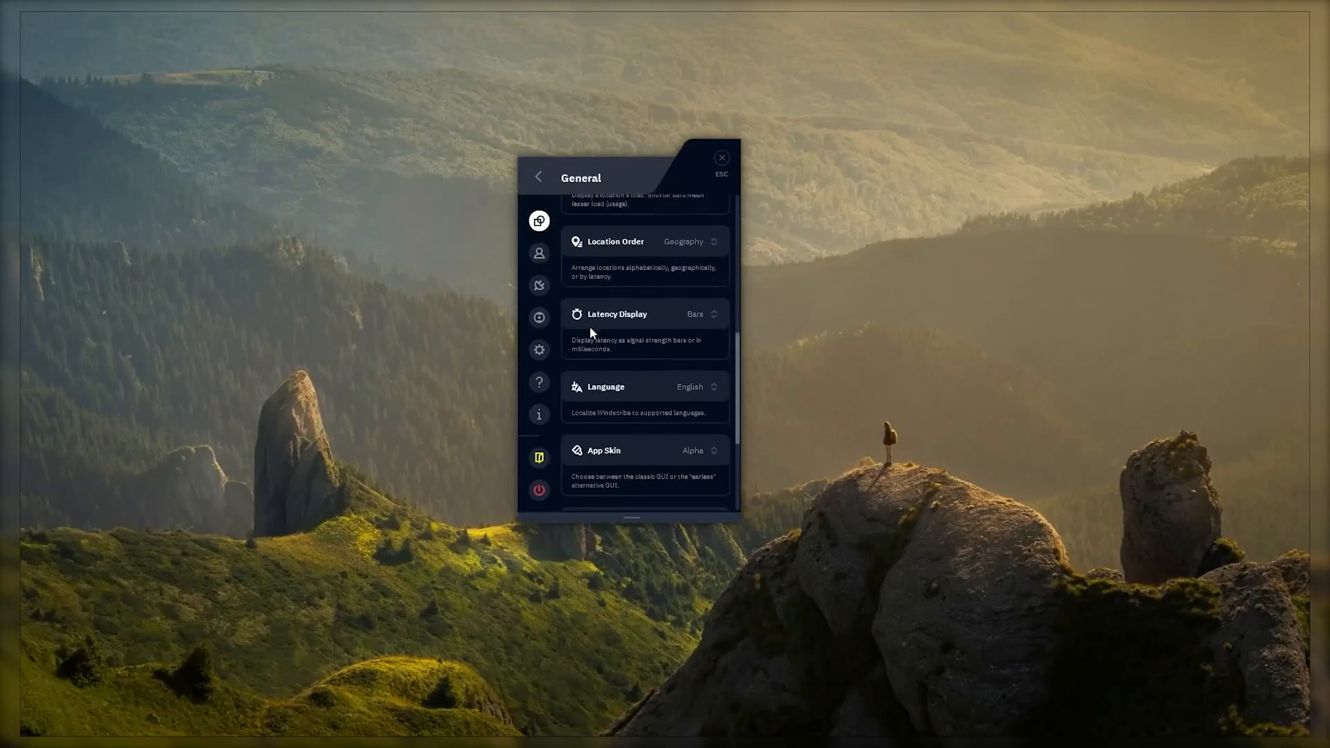
scroll(down, 3)
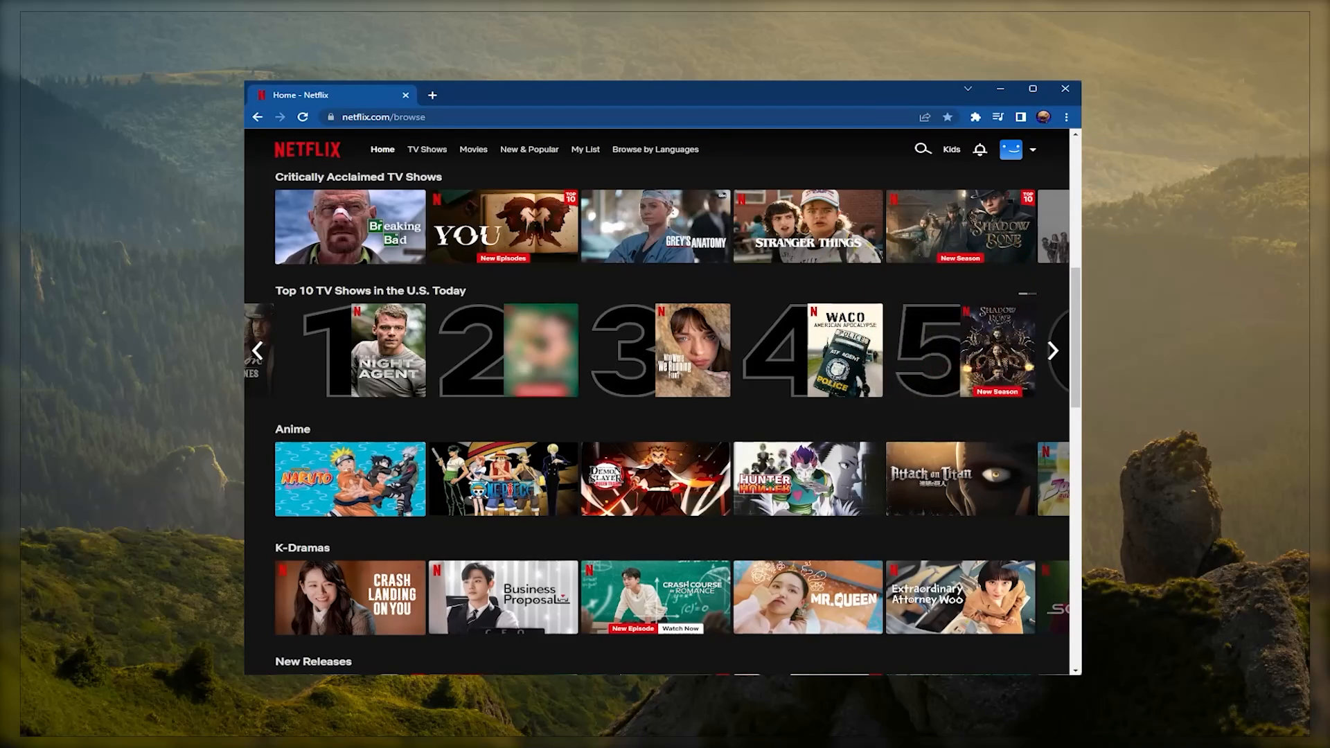
mouse_move(707, 368)
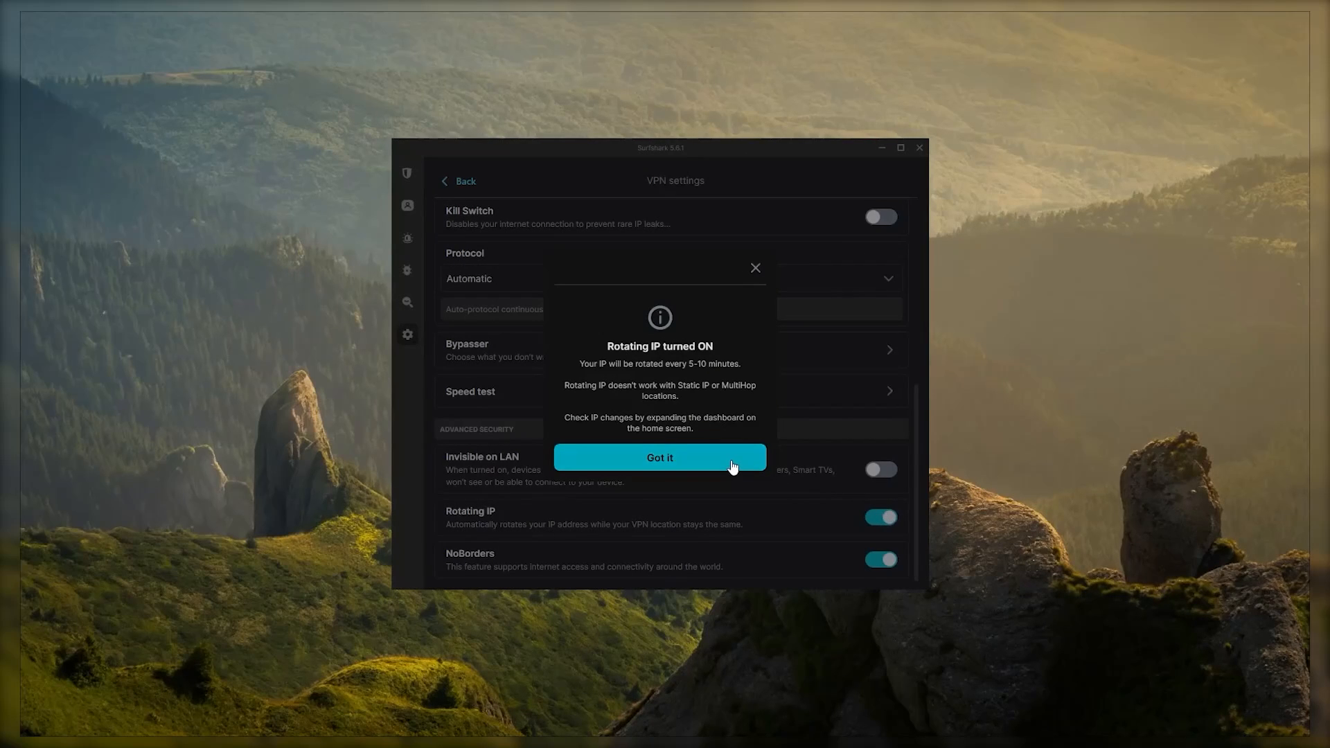
Acknowledge the notice that Rotating IP changes the address every 5–10 minutes
click(659, 457)
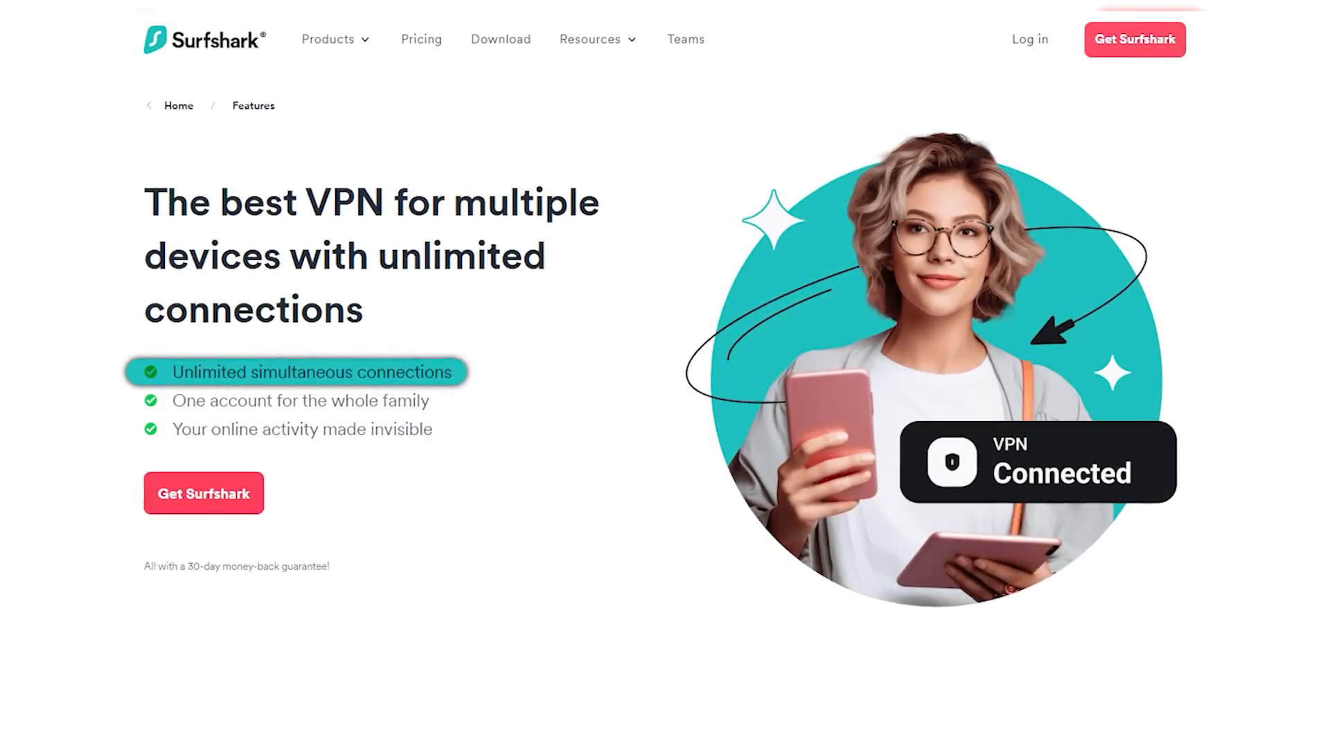
Scroll the Surfshark features, then search Netflix for 'Wicker Man'
scroll(down, 3)
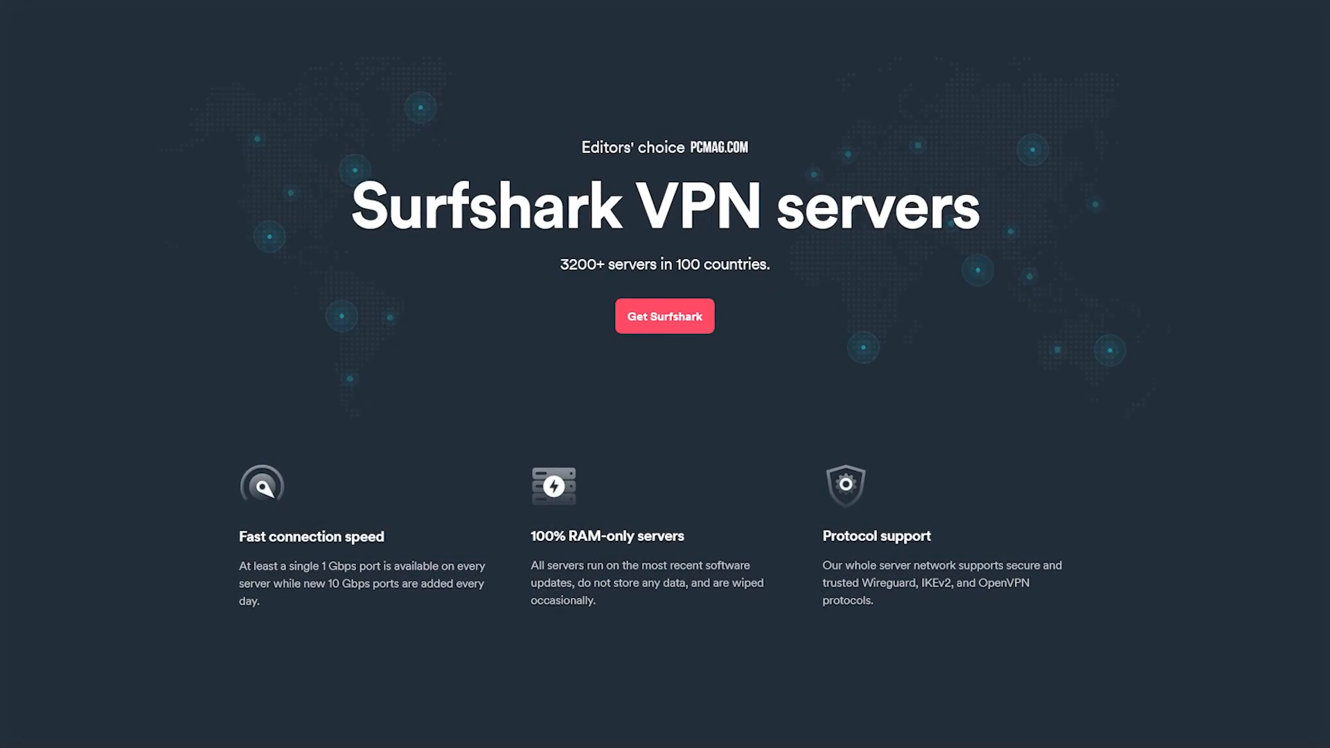
text(W)
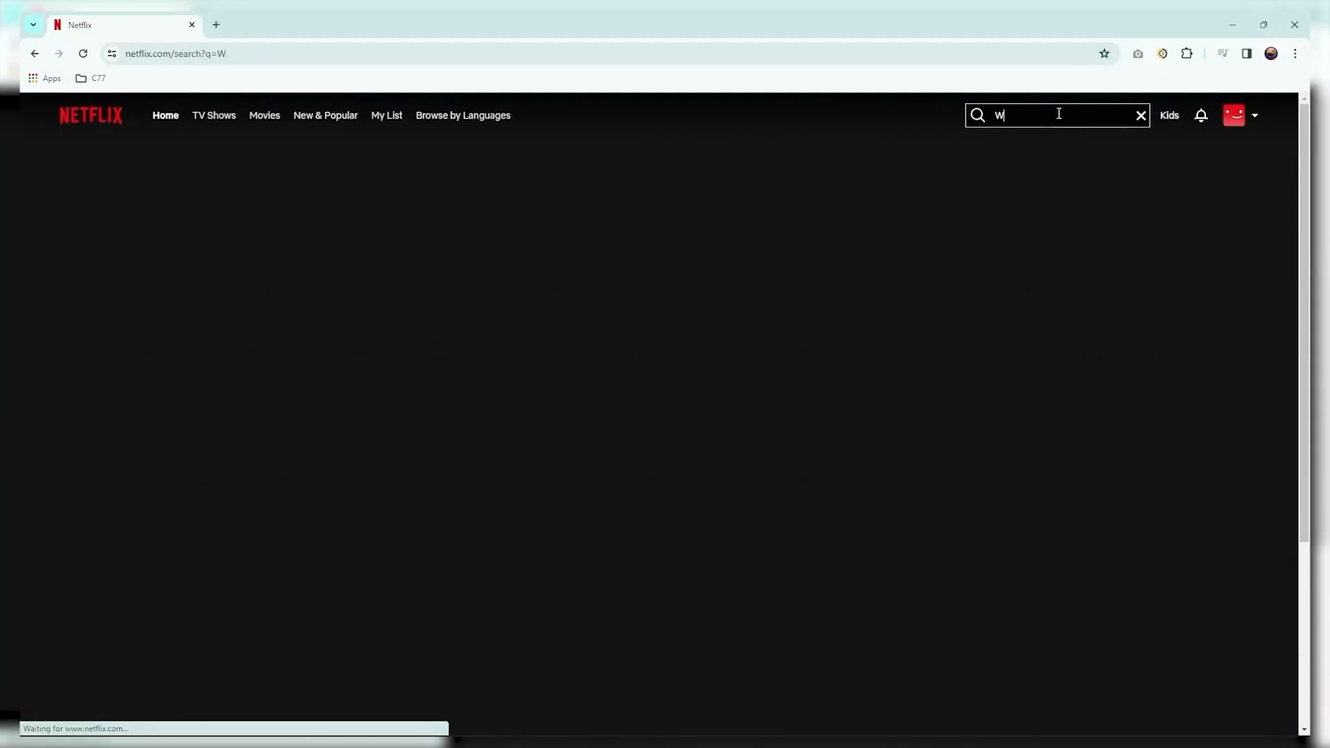
text(icker Man)
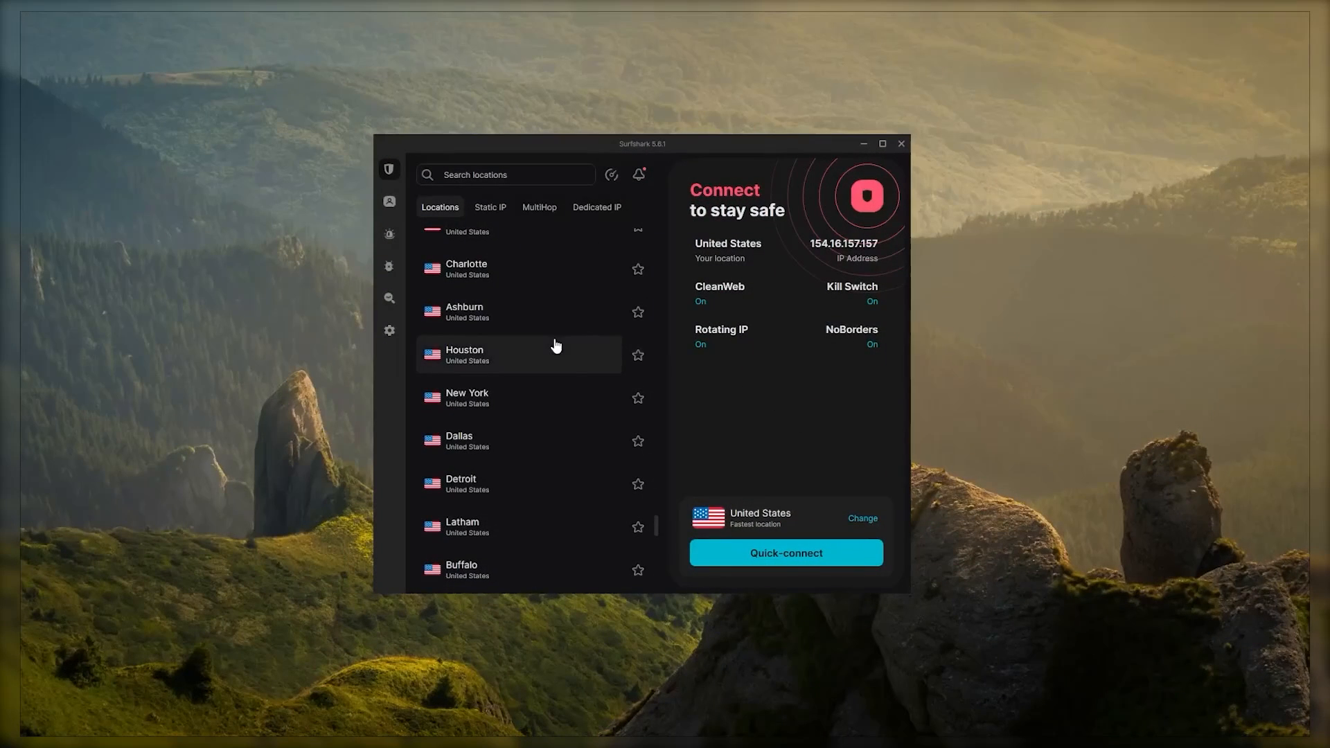
Browse Surfshark's Static IP and Locations lists, then view the Alternative ID page
click(784, 552)
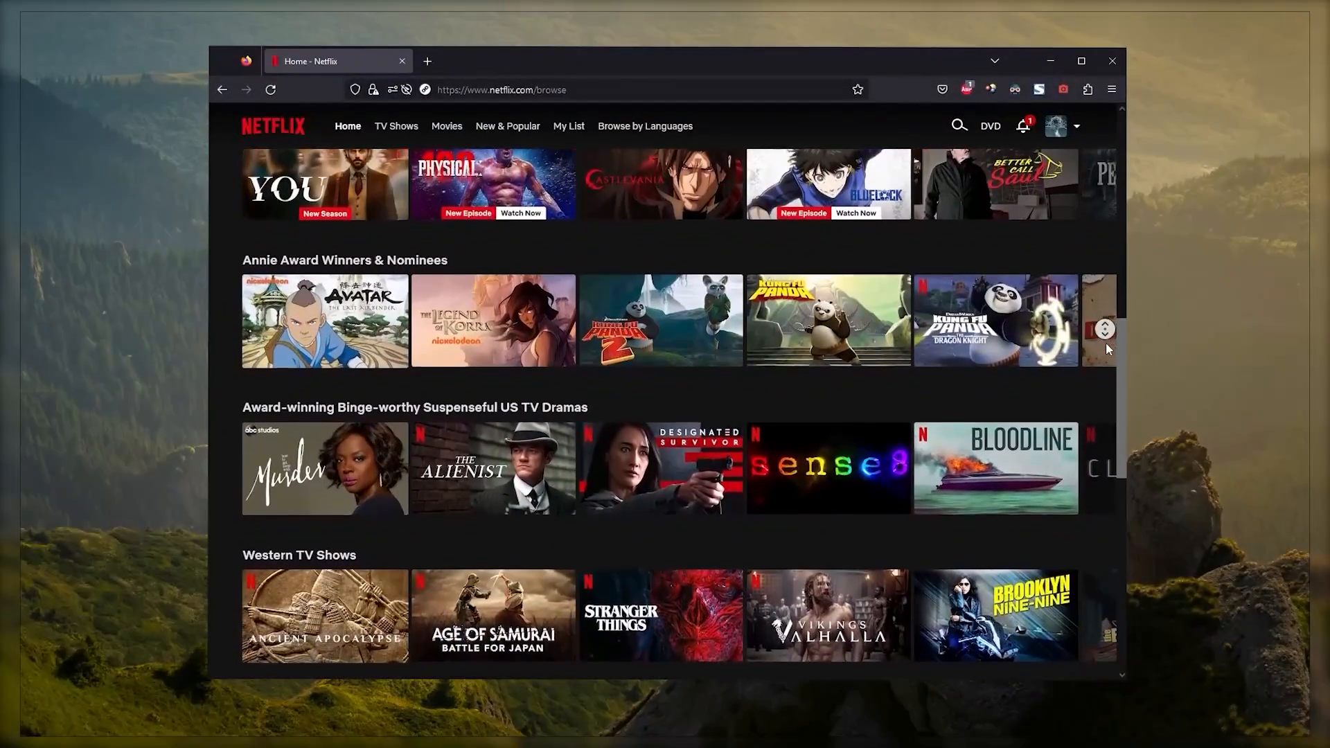
scroll(down, 3)
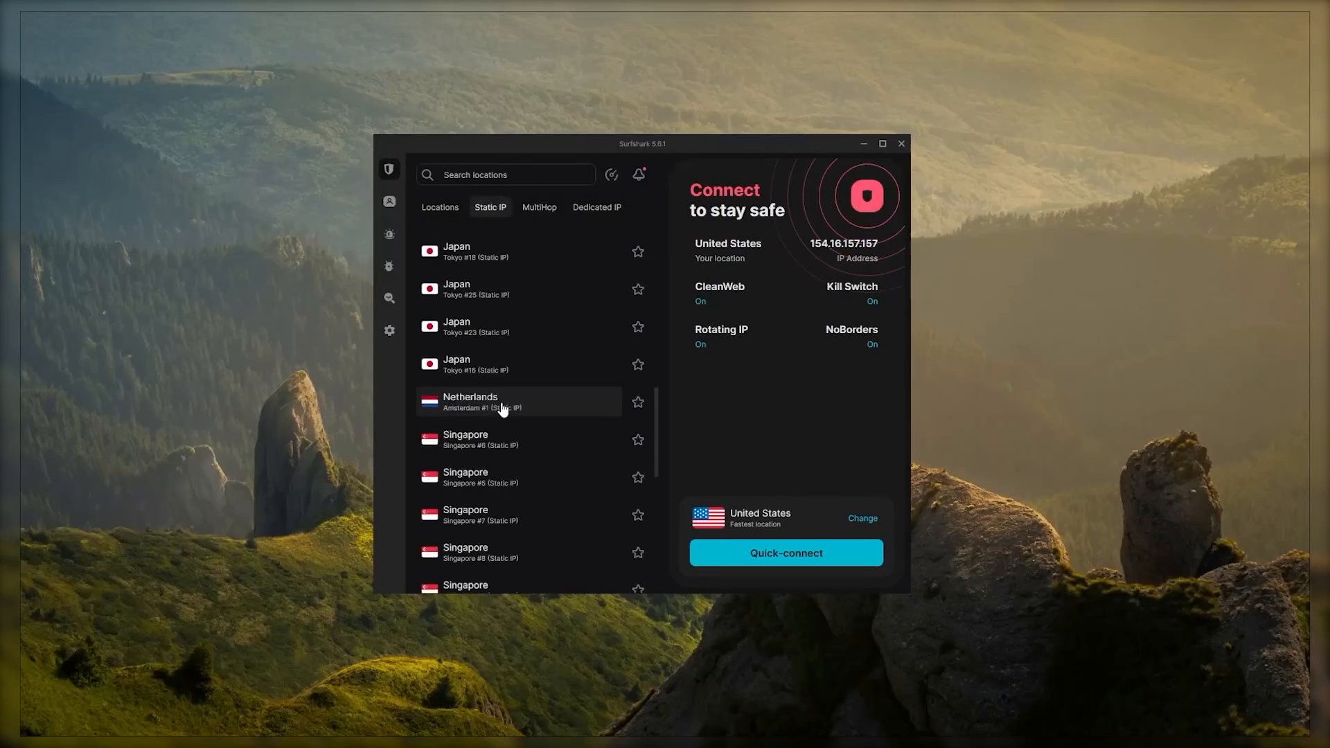
click(439, 207)
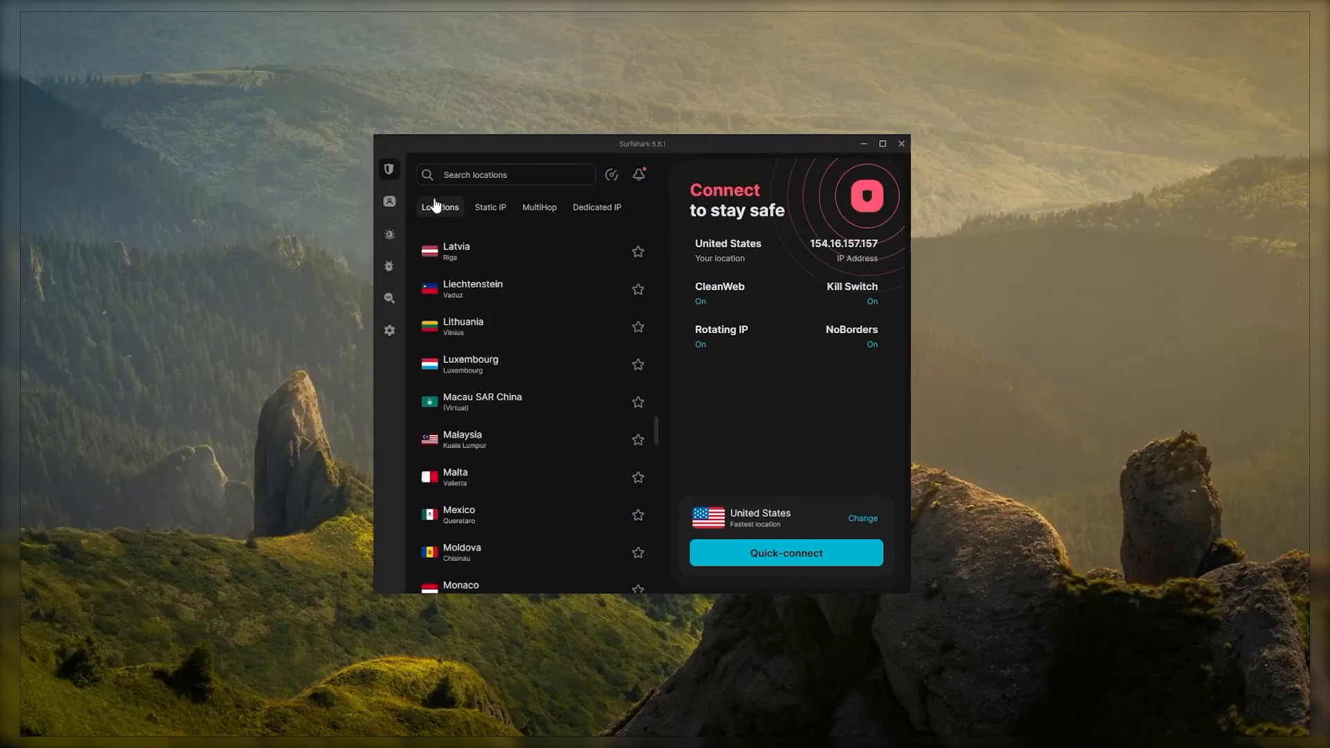
click(388, 201)
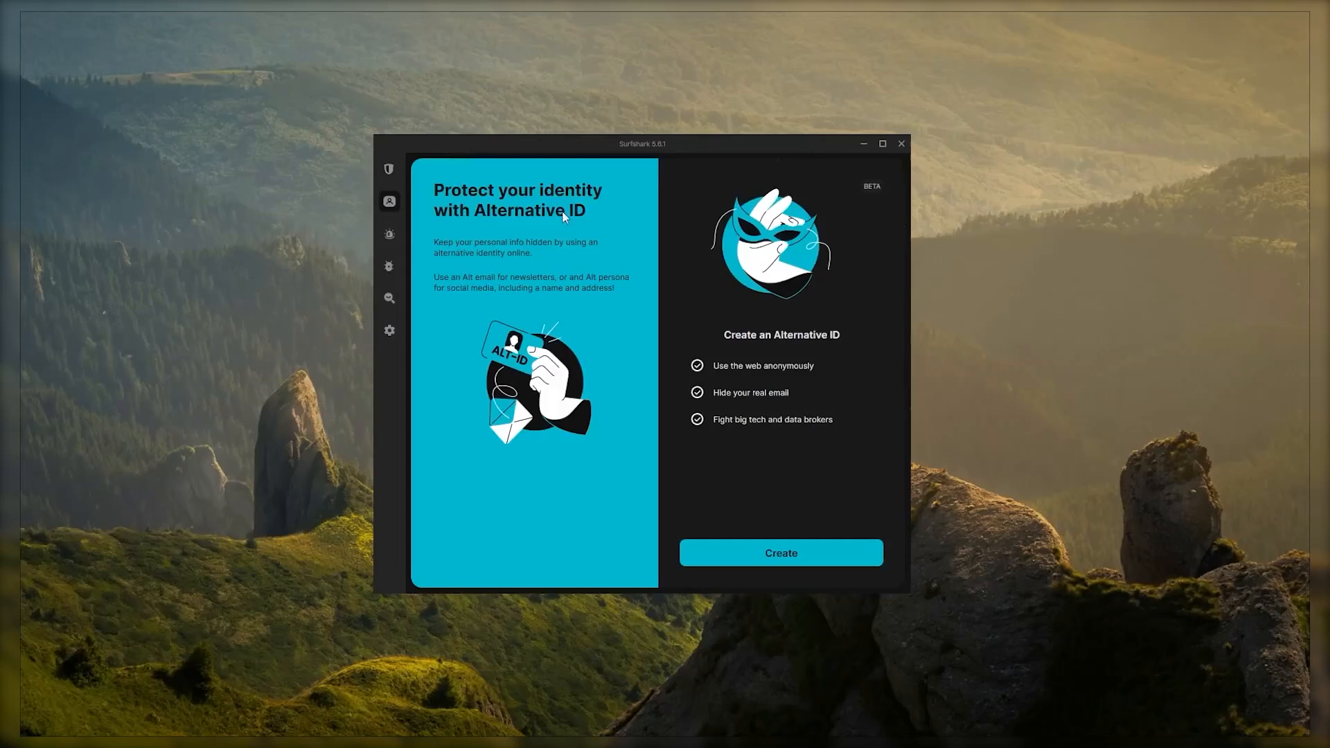
click(408, 234)
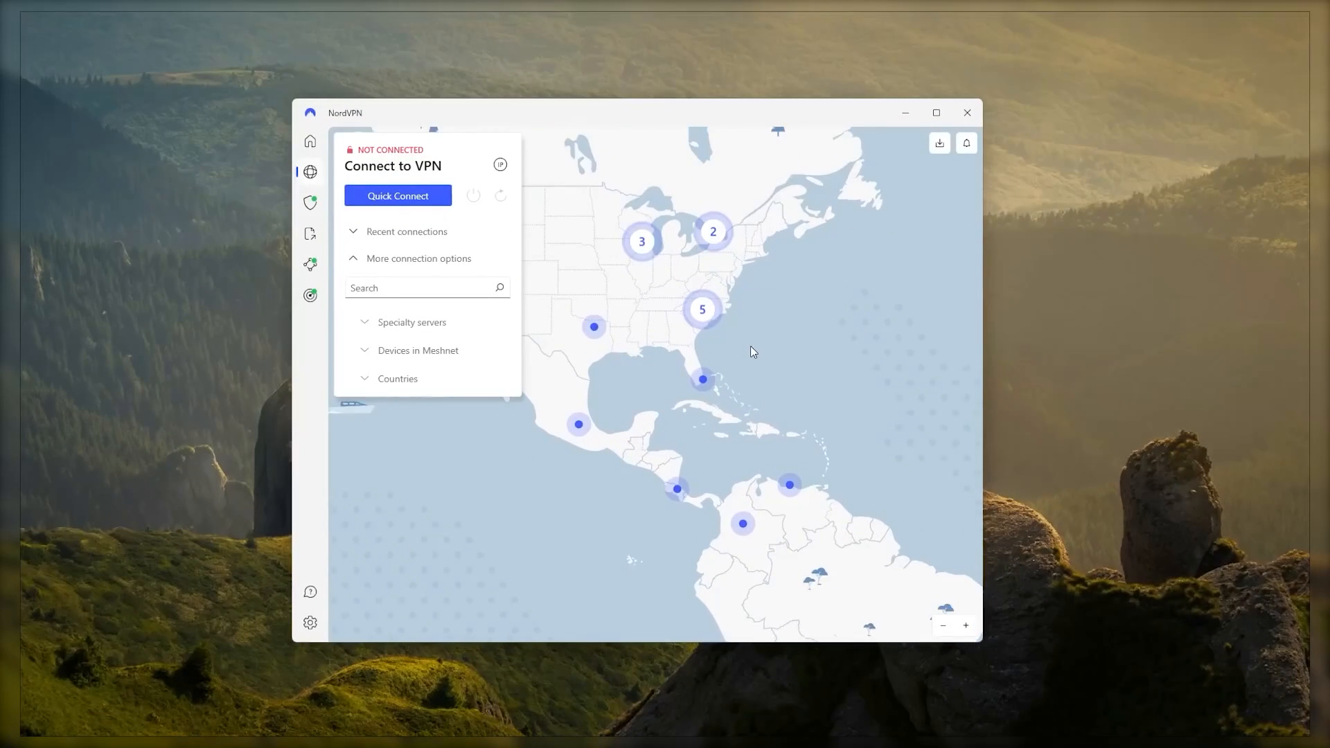
View NordVPN's Threat Protection blockers and Meshnet devices, then expand the country list
click(417, 349)
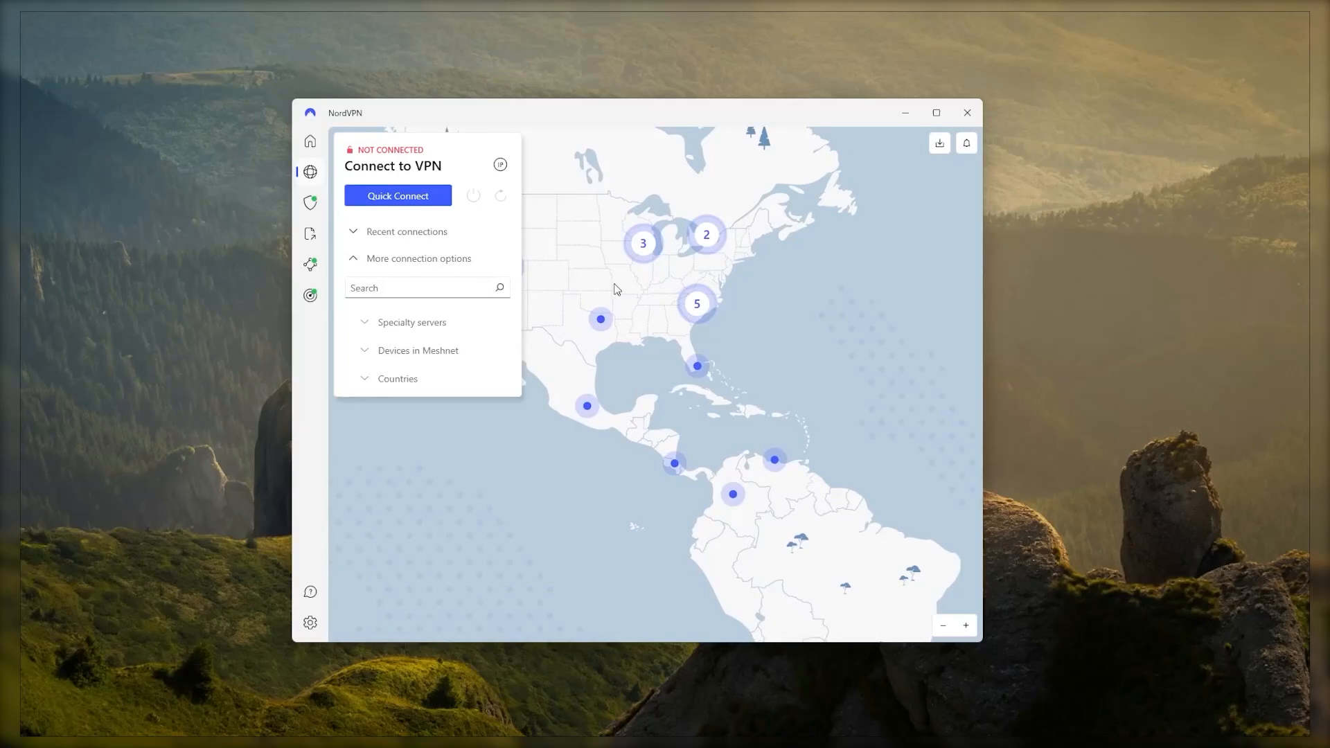
click(310, 201)
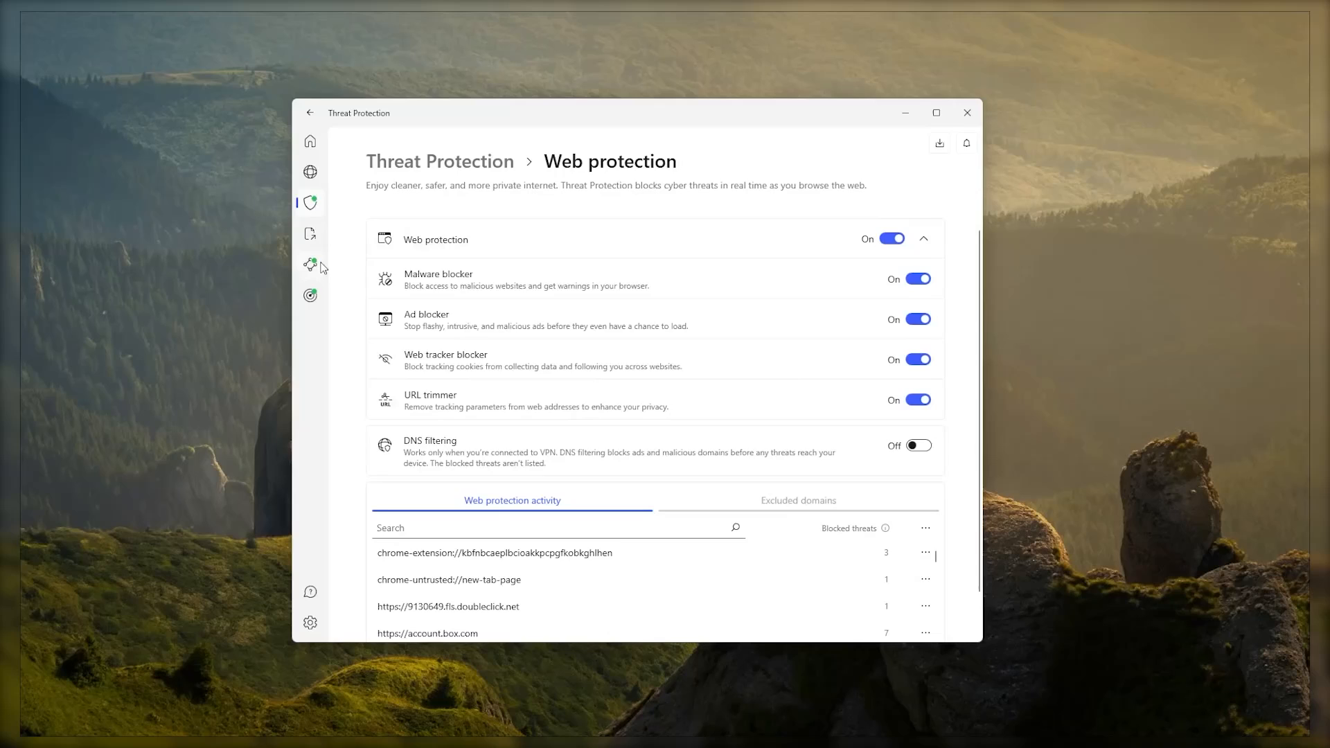
click(310, 264)
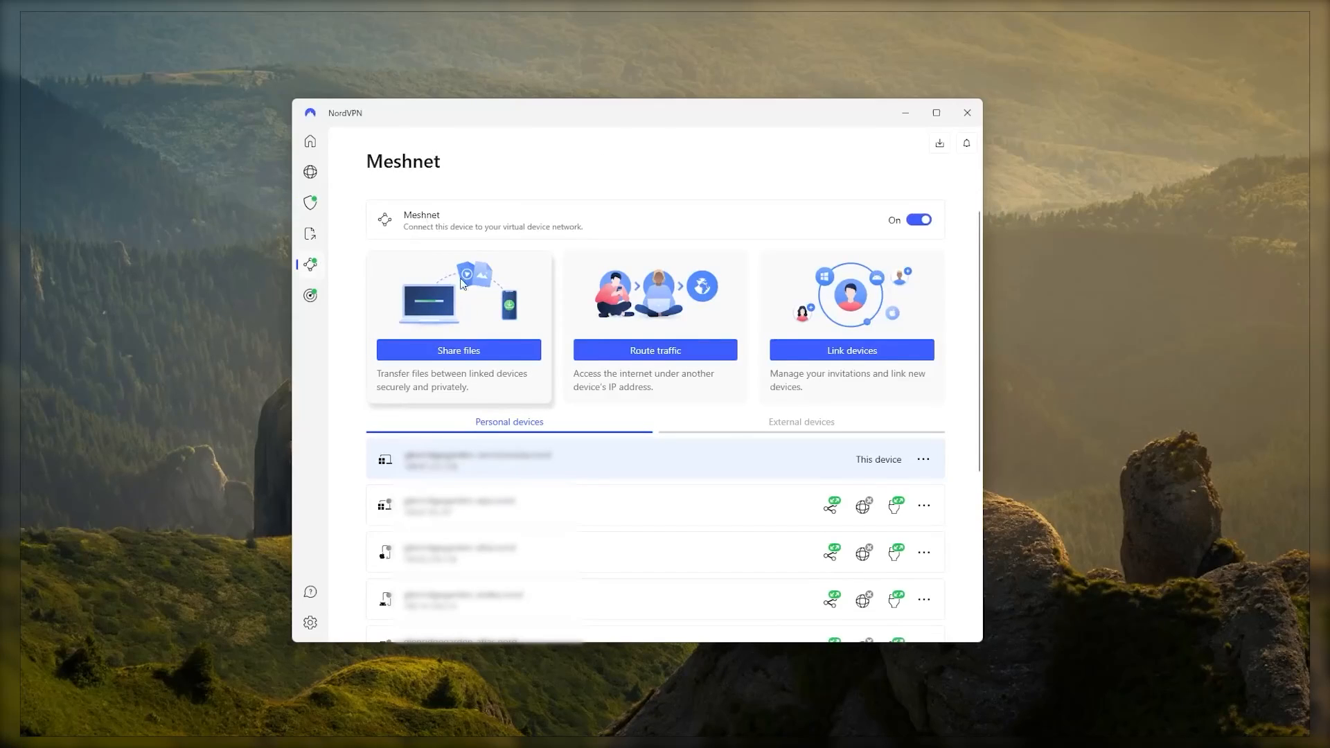
mouse_move(787, 287)
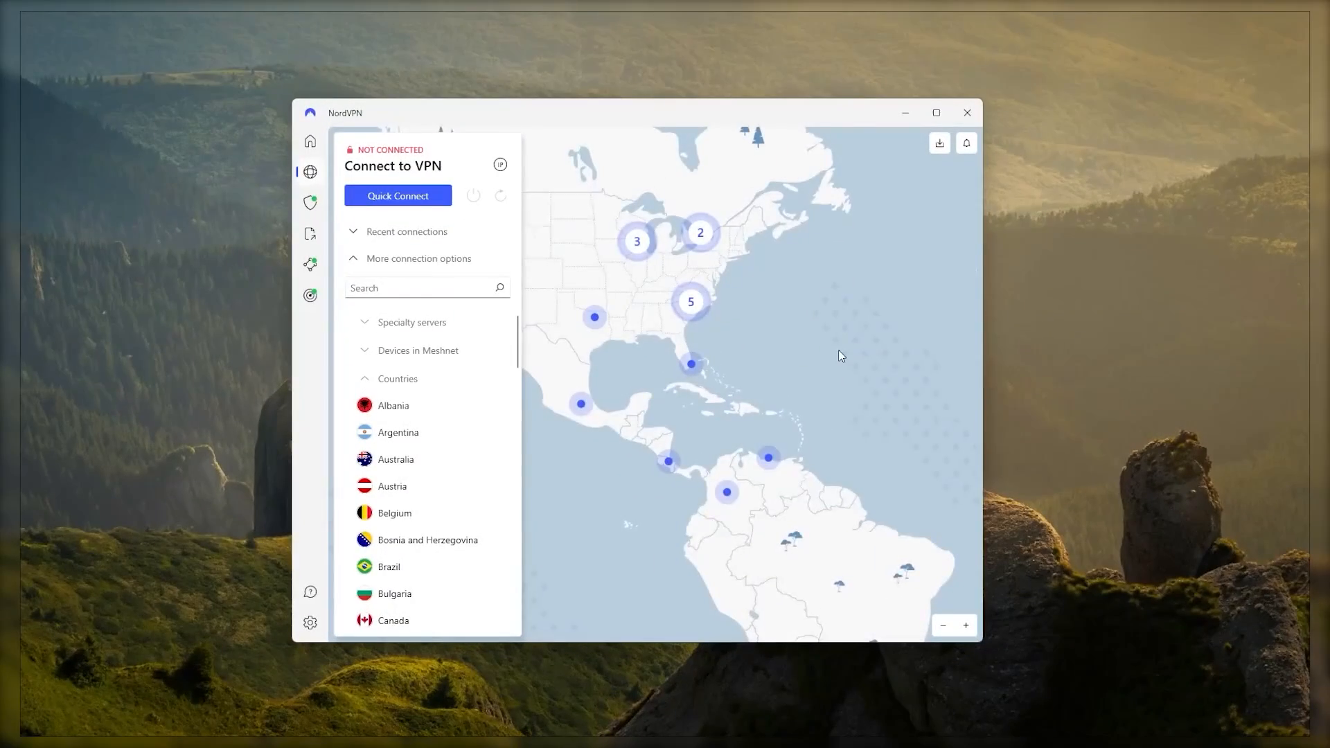
drag(840, 356, 744, 291)
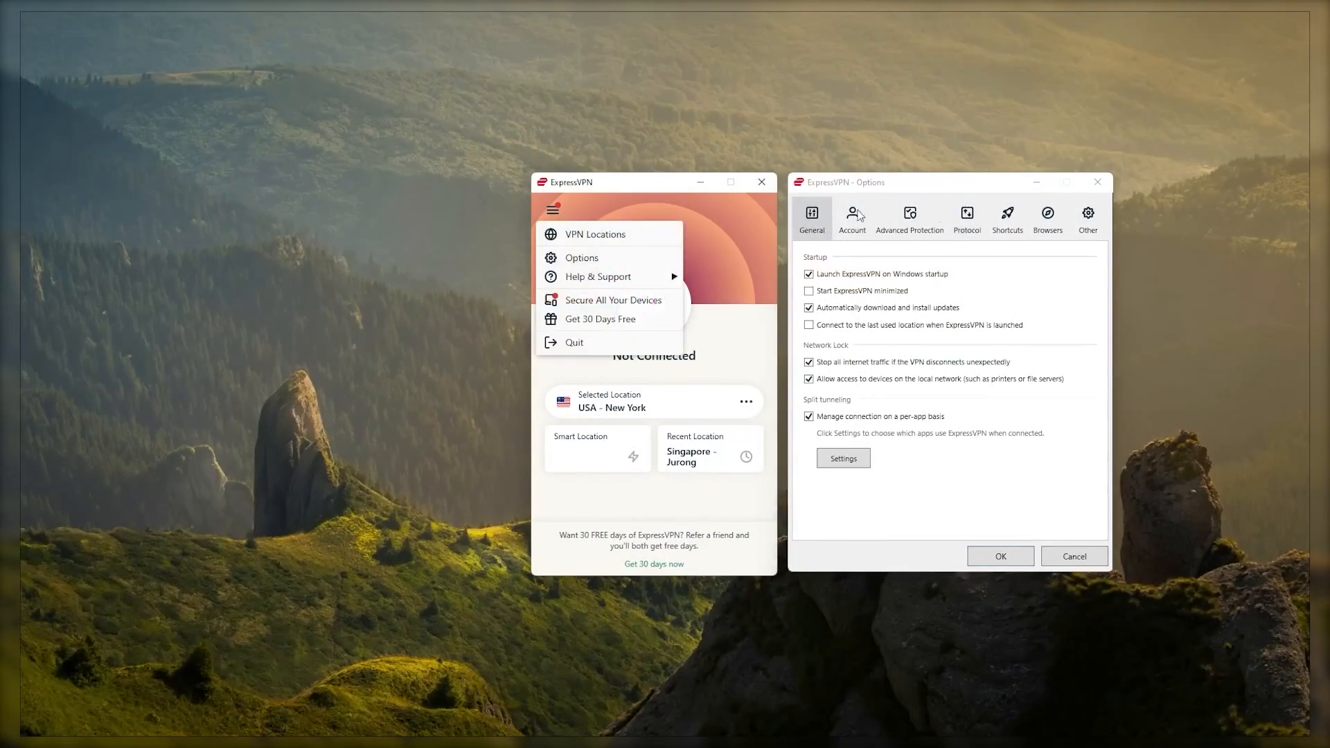
View ExpressVPN's General and Protocol options, then the eight-device website page
click(1072, 556)
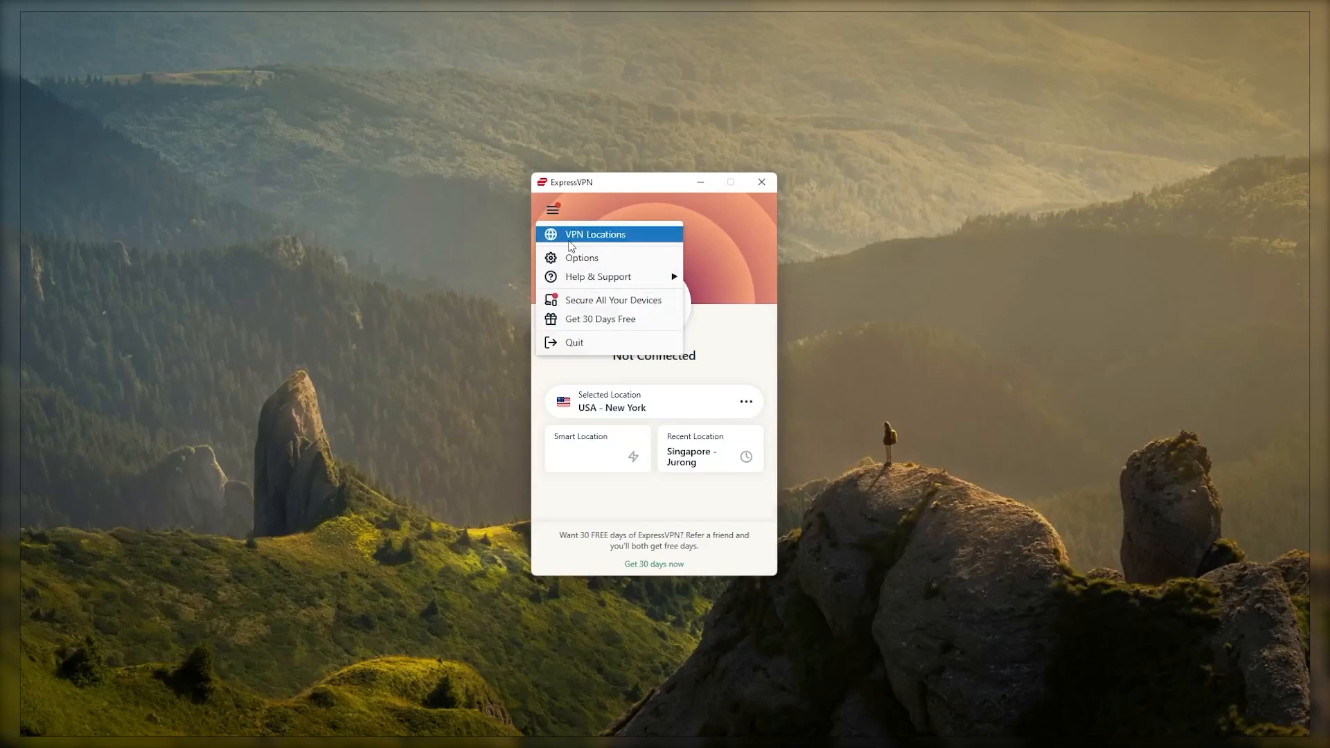
click(581, 257)
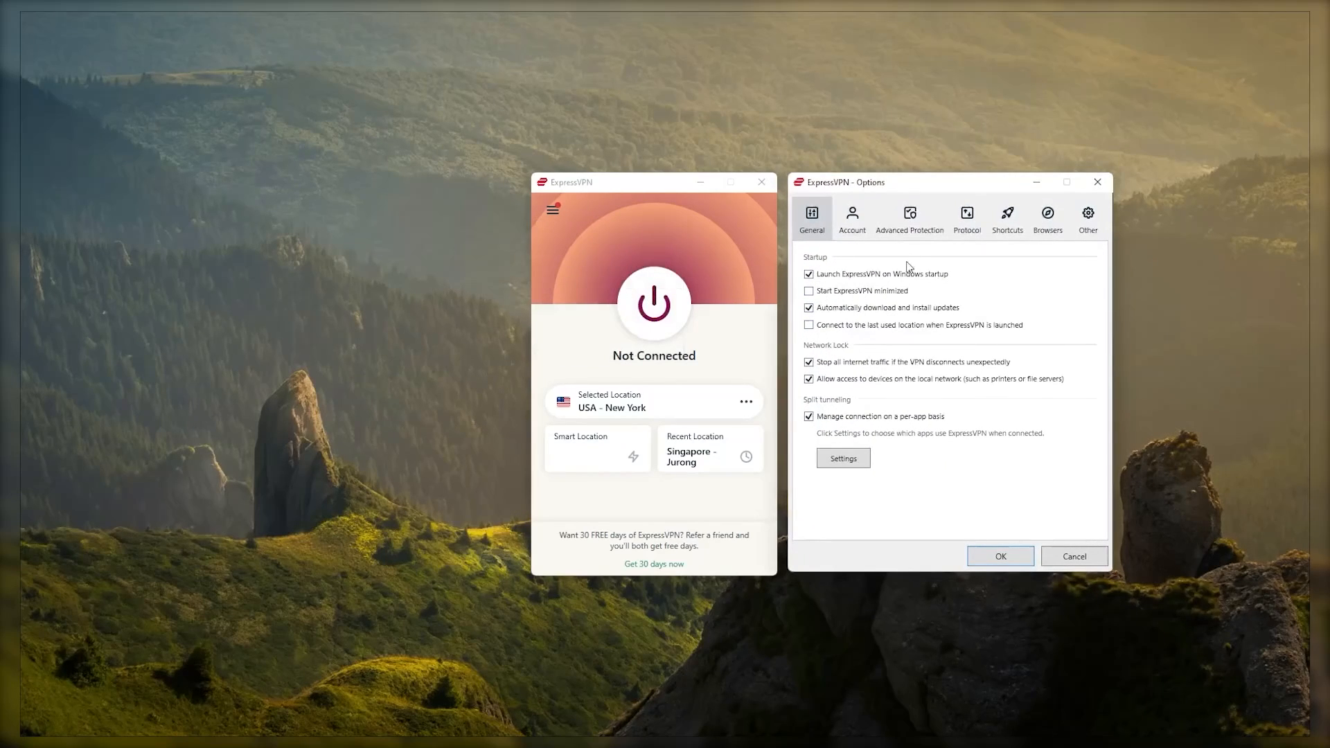
click(966, 217)
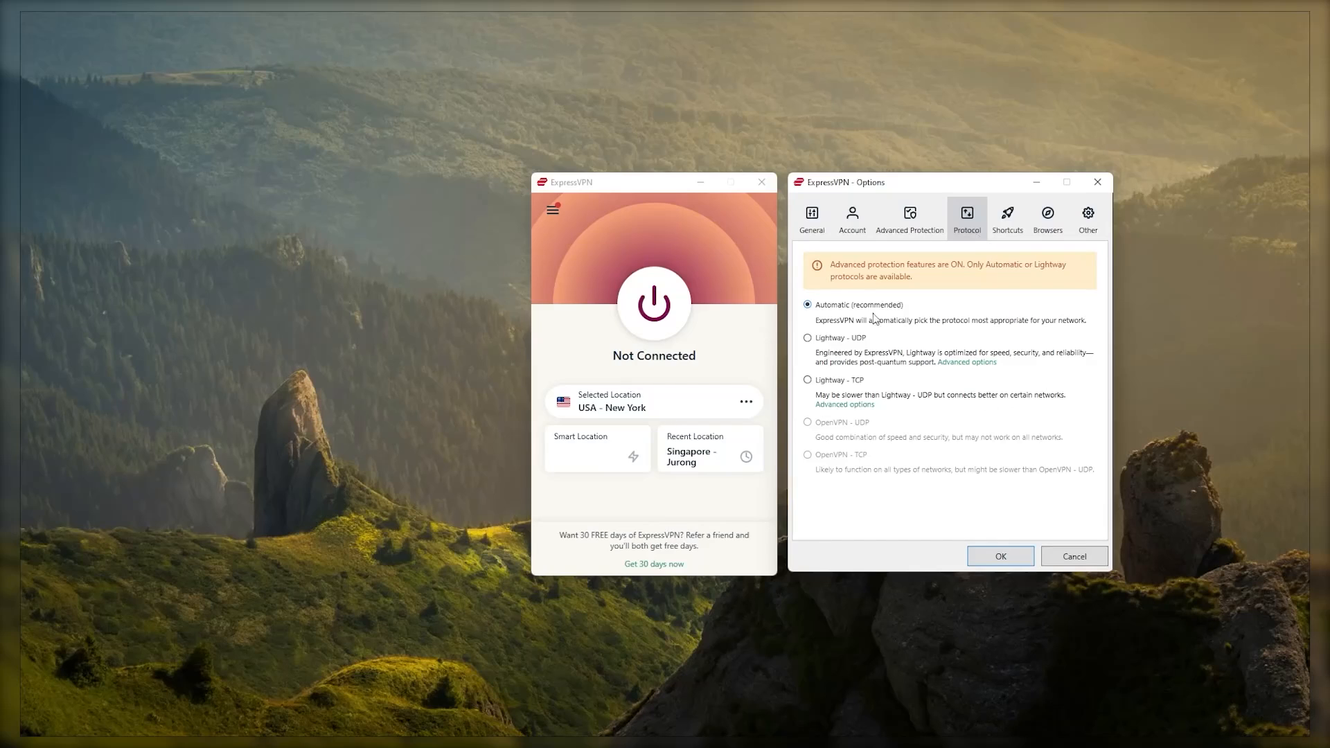
click(1000, 556)
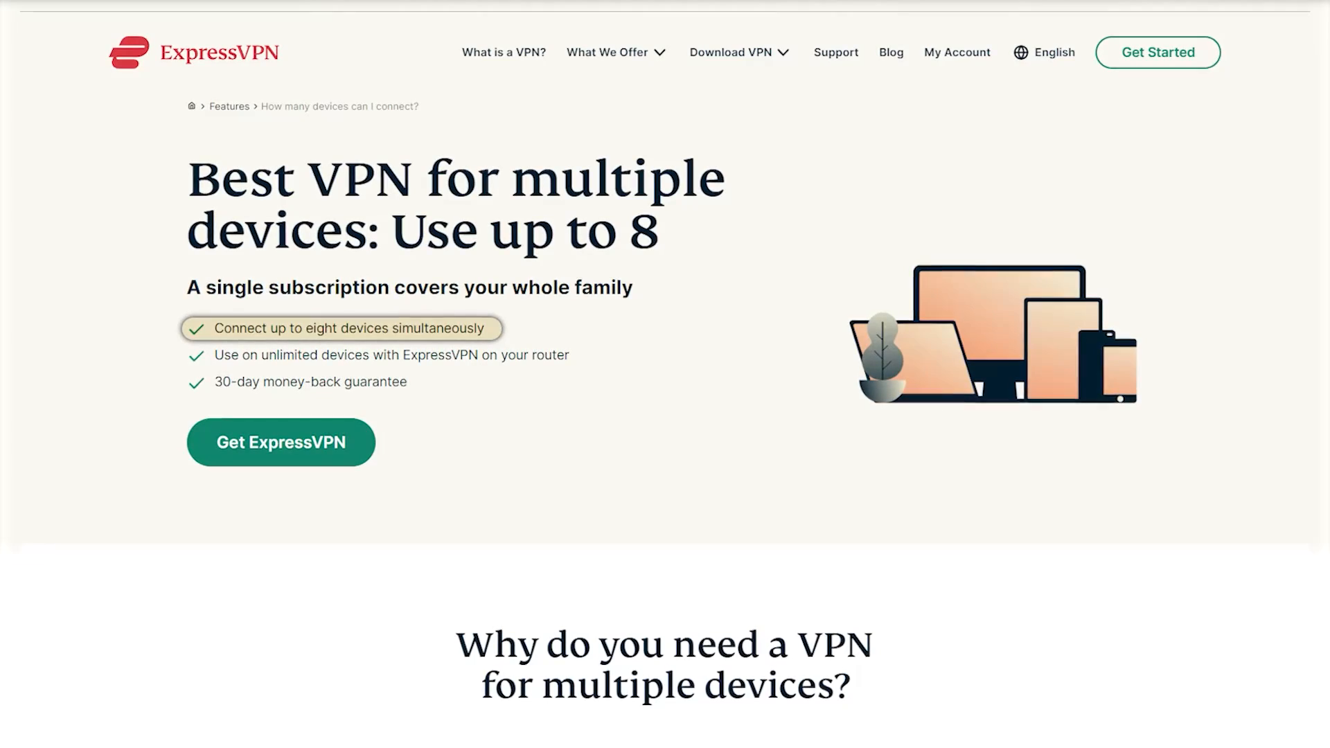
Scroll the website page before returning to ExpressVPN connected to USA - New York
scroll(down, 3)
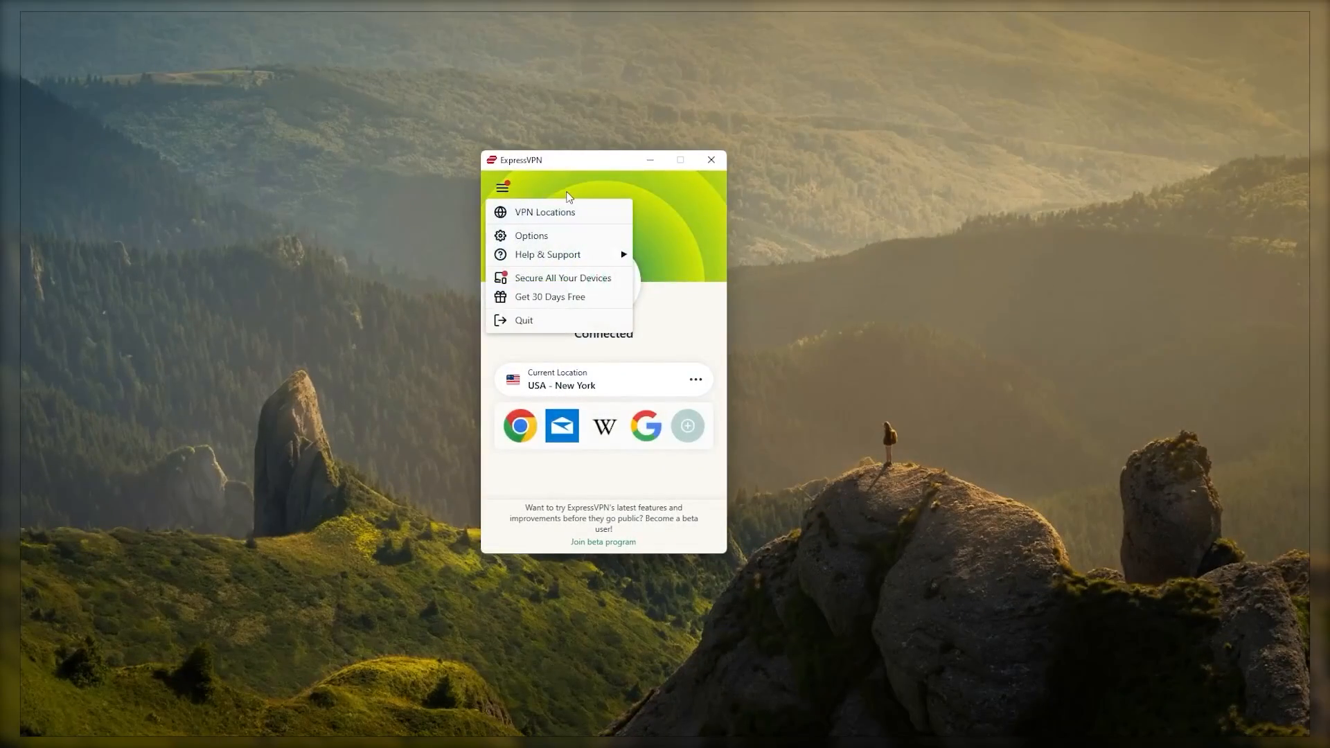
Show ExpressVPN's Advanced Protection blocking of trackers, malicious sites, ads and adult sites
click(530, 235)
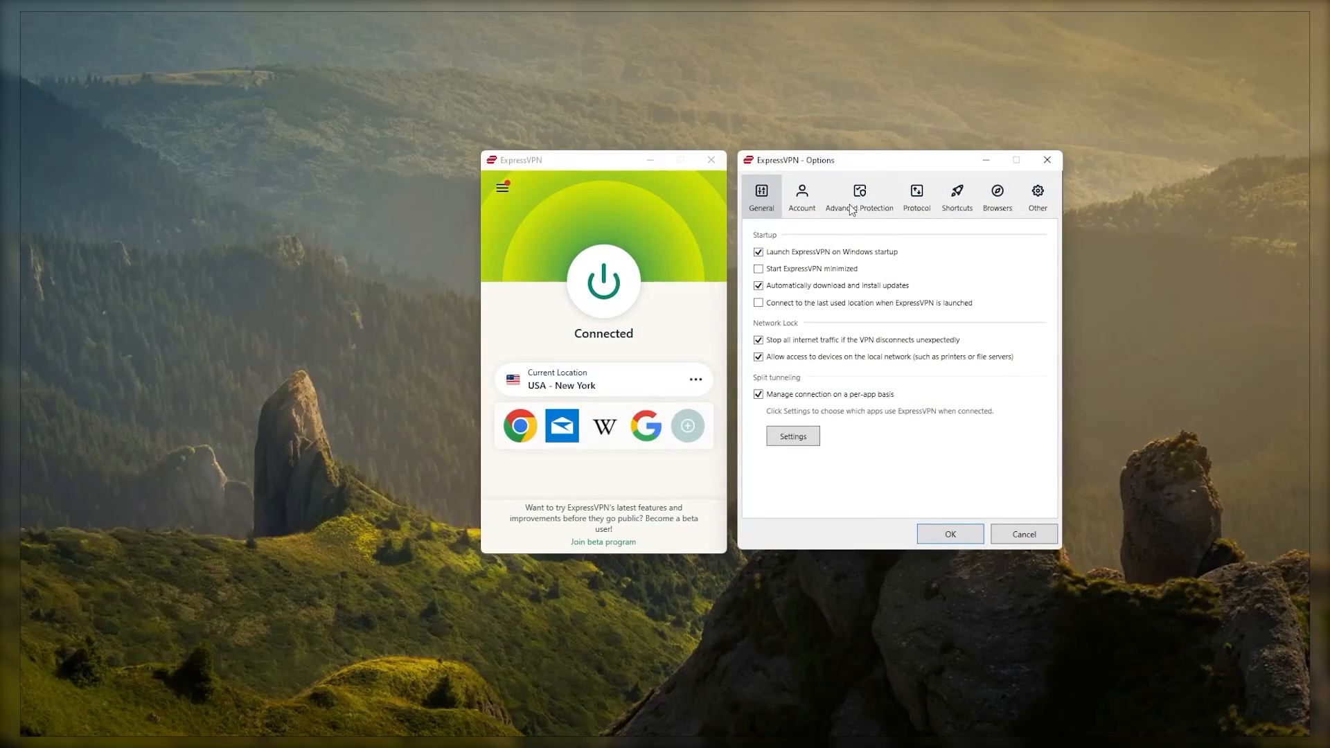
click(859, 196)
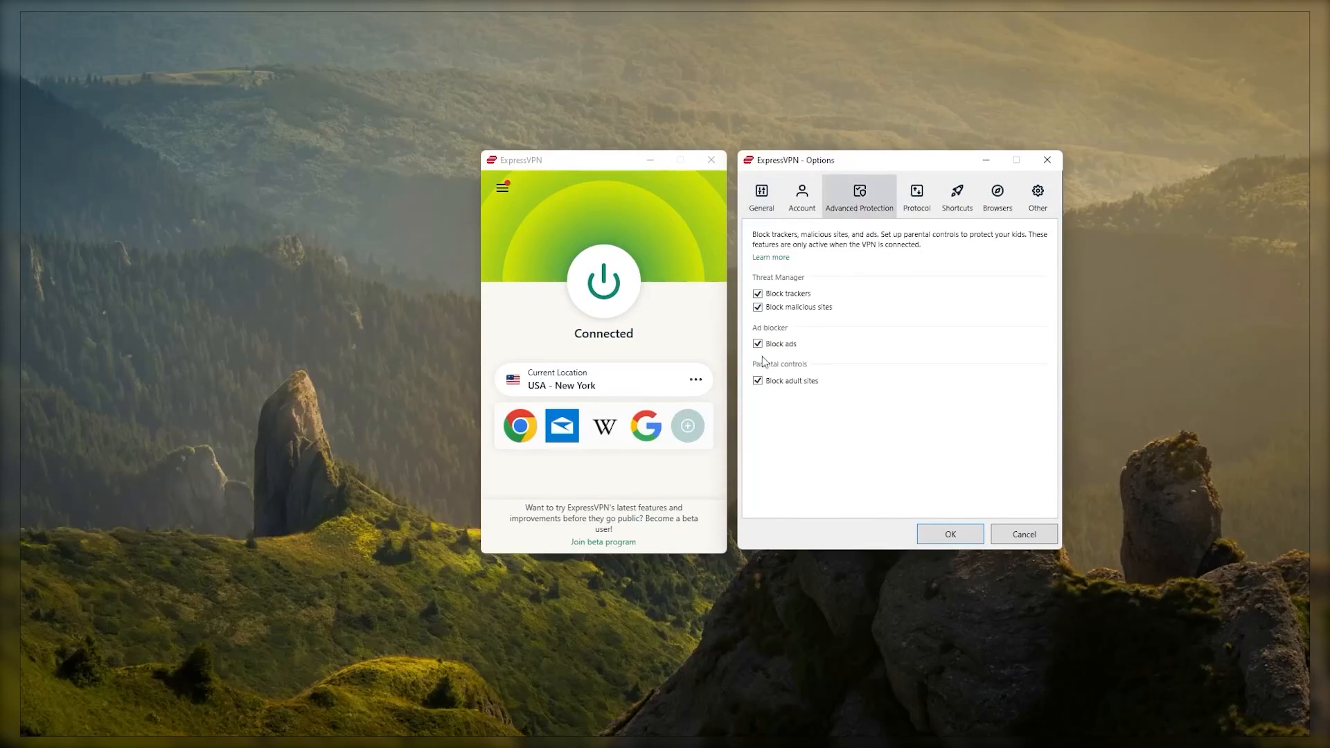
click(915, 195)
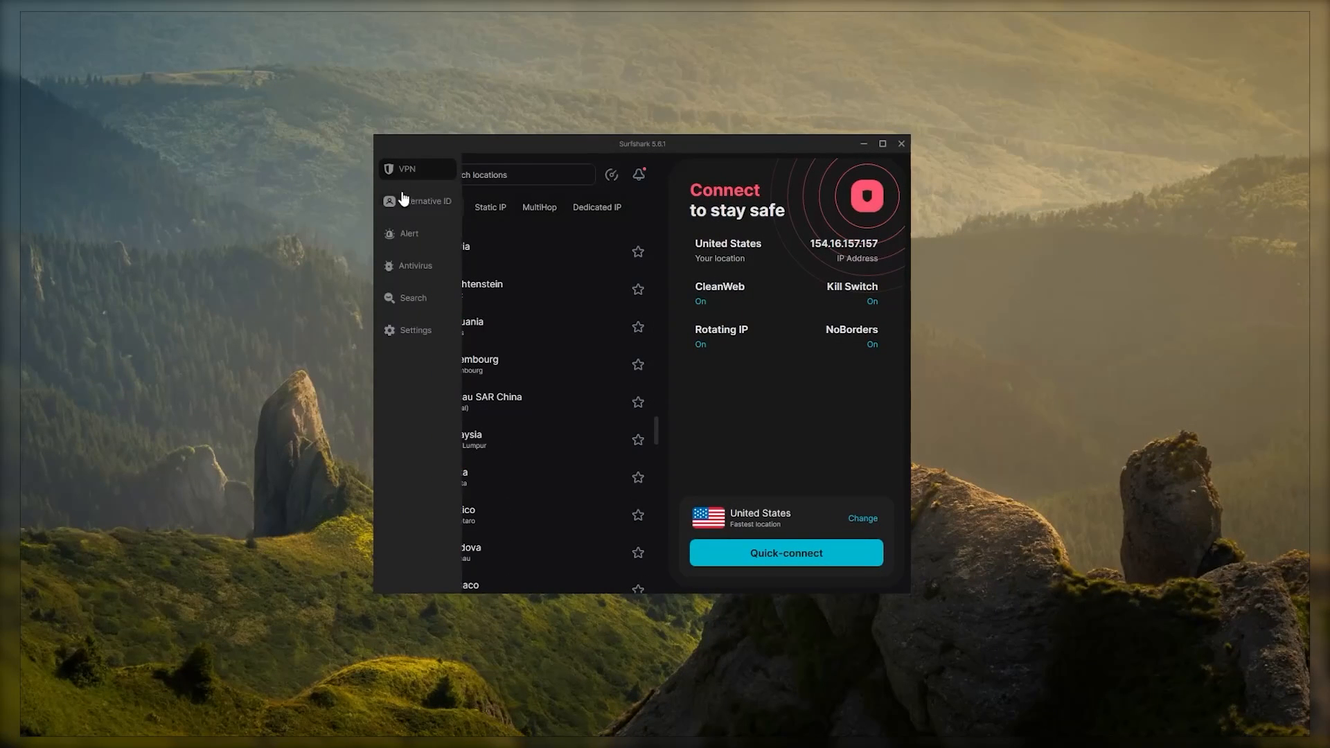
Glance at Surfshark and NordVPN, then reopen ExpressVPN's Advanced Protection options
click(417, 201)
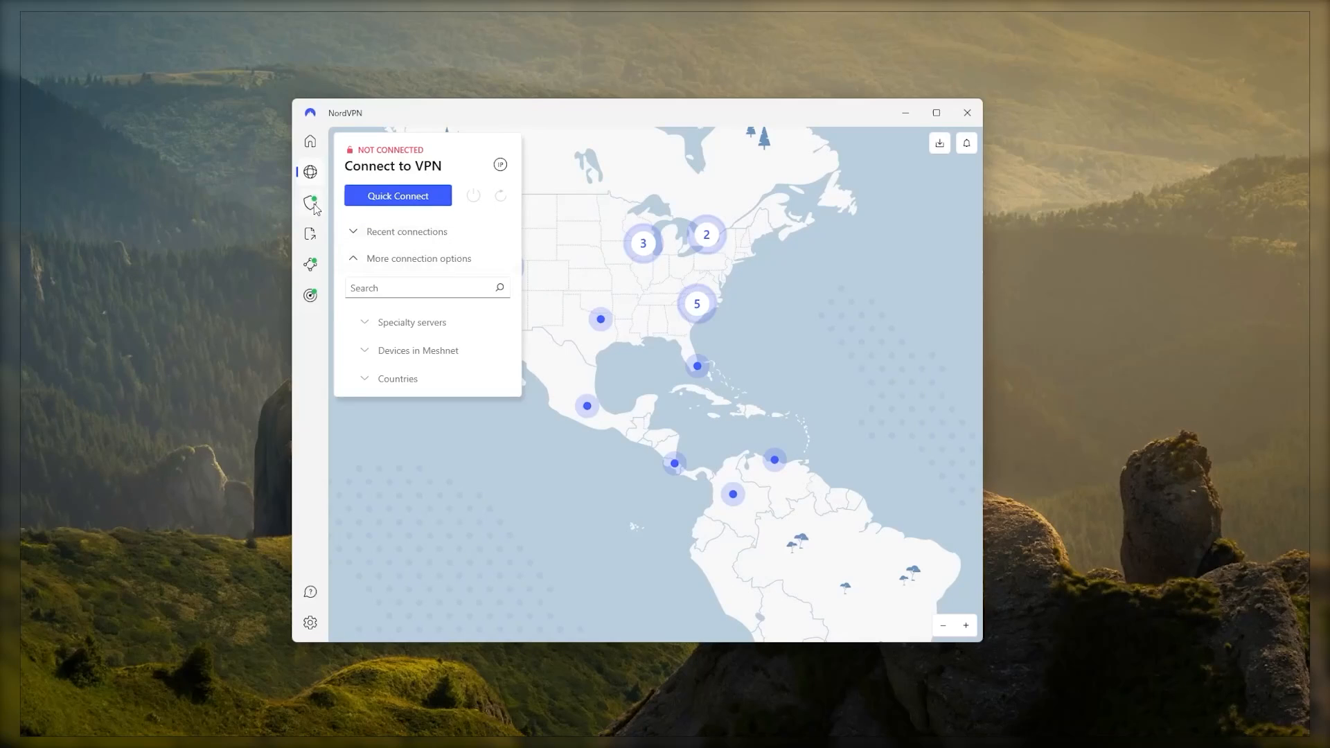
click(310, 203)
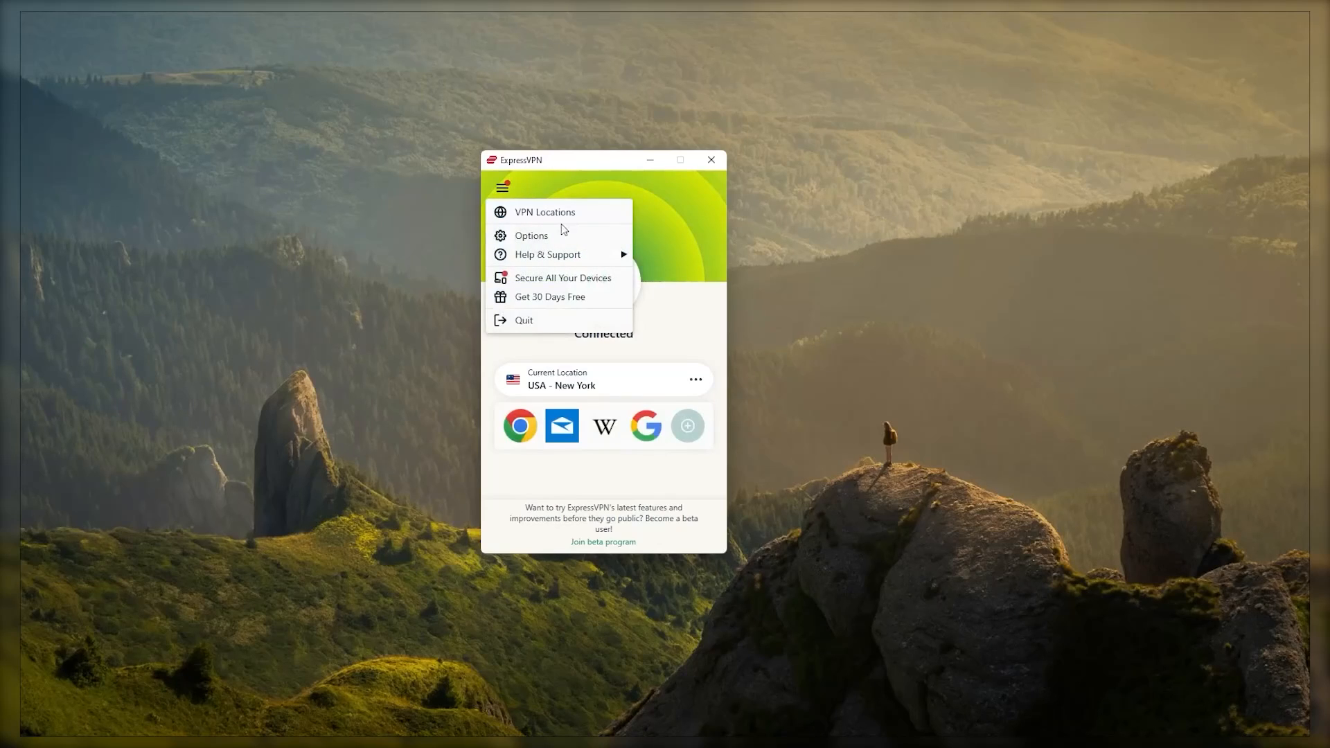
click(530, 235)
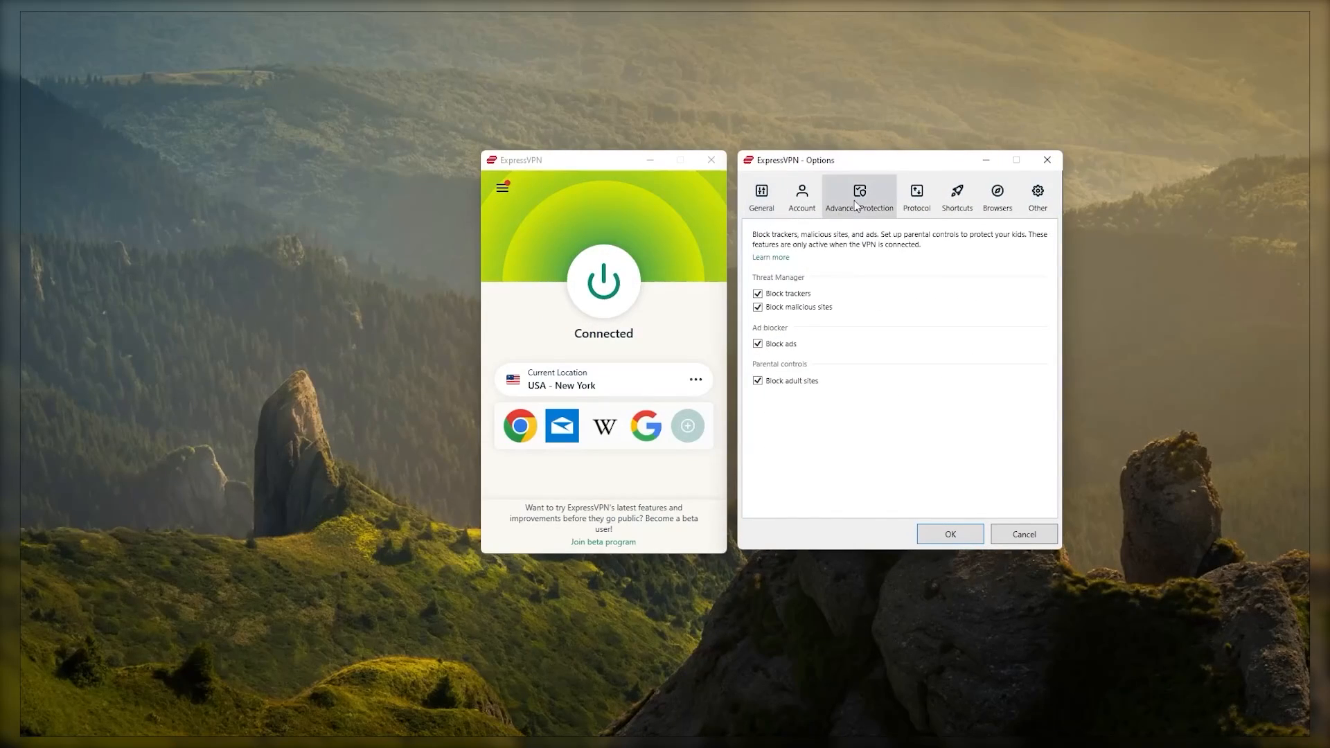